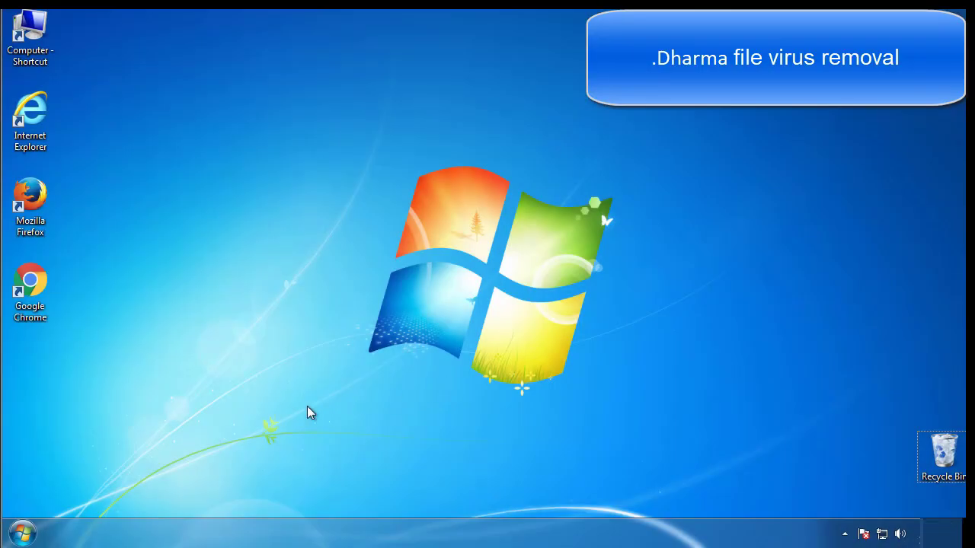
Launch the System Configuration tool (msconfig) from the Start search
left_click(20, 529)
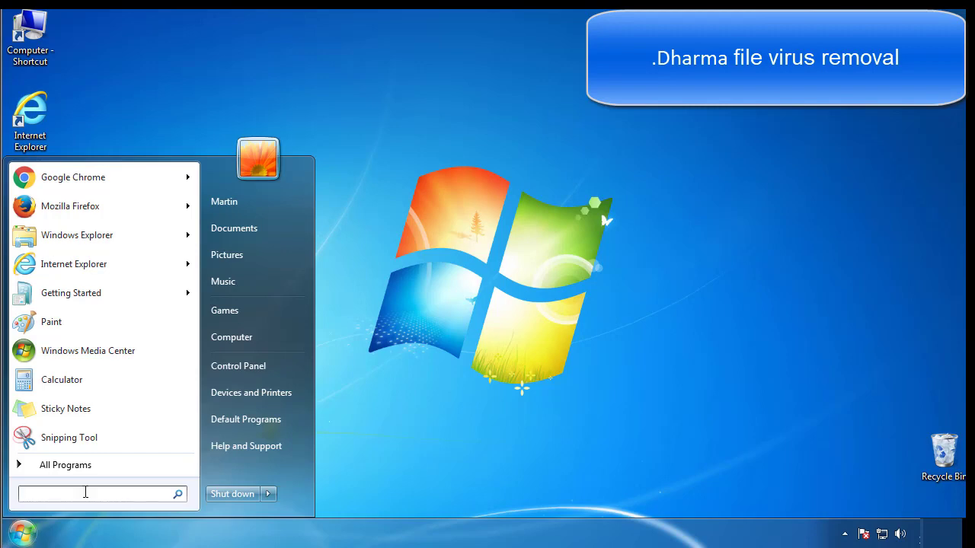
type("mscon")
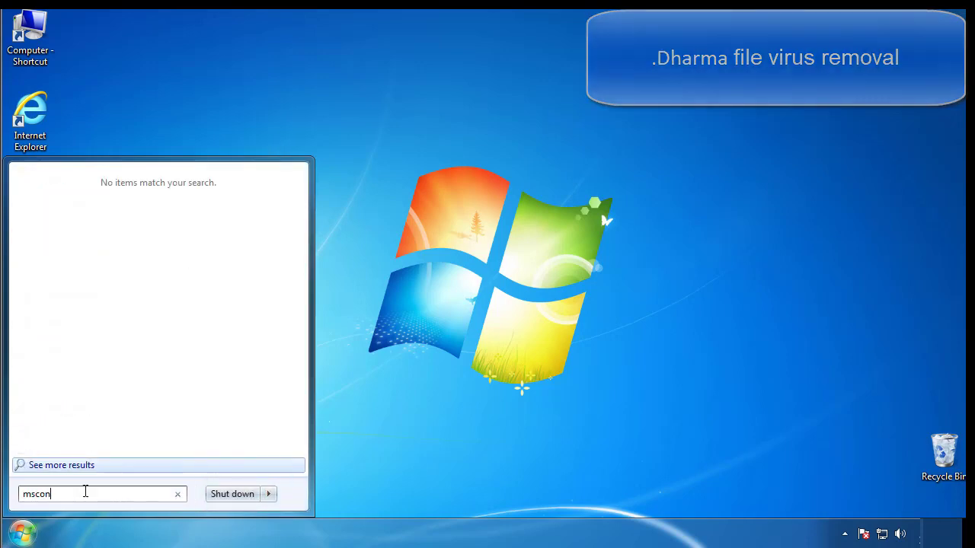
key("Enter")
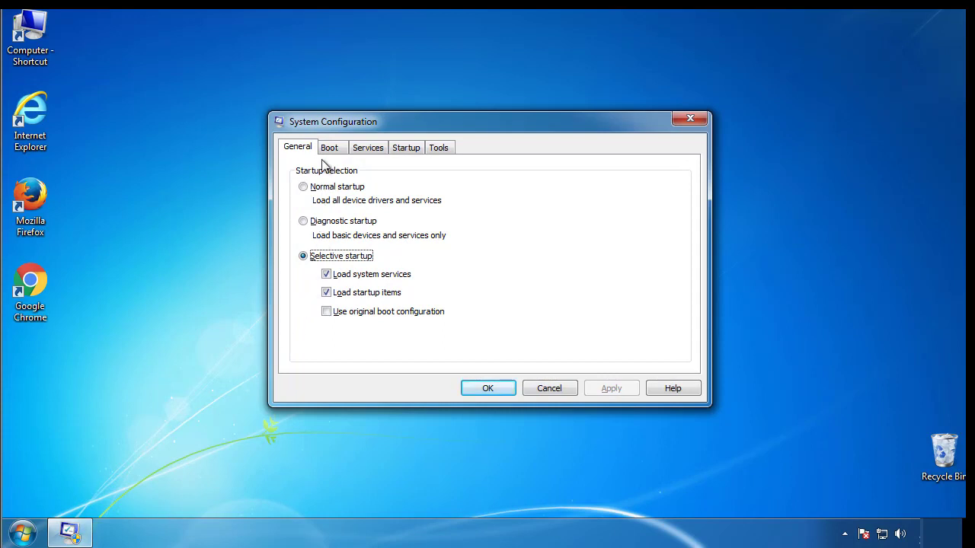
Enable Safe boot in the Boot options, apply, and restart into Safe Mode
left_click(329, 147)
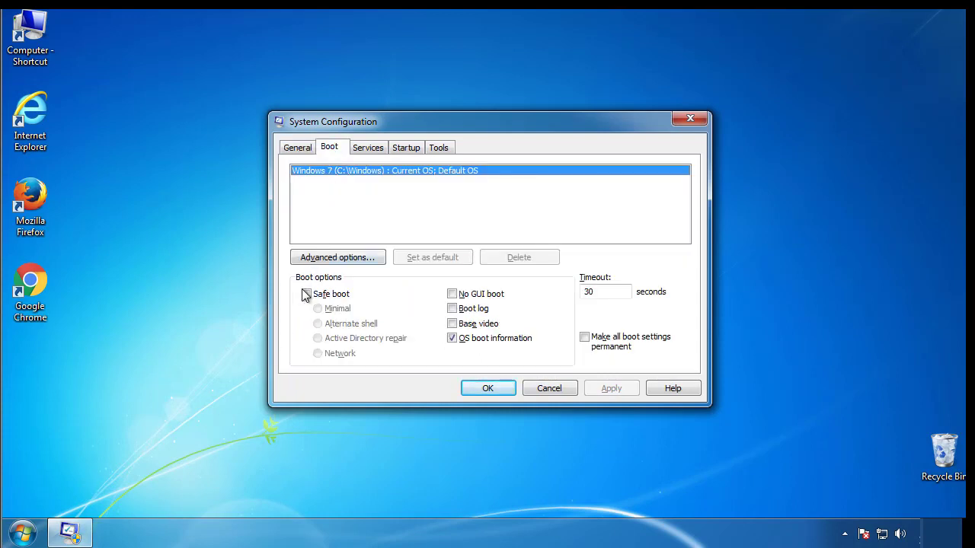
left_click(305, 294)
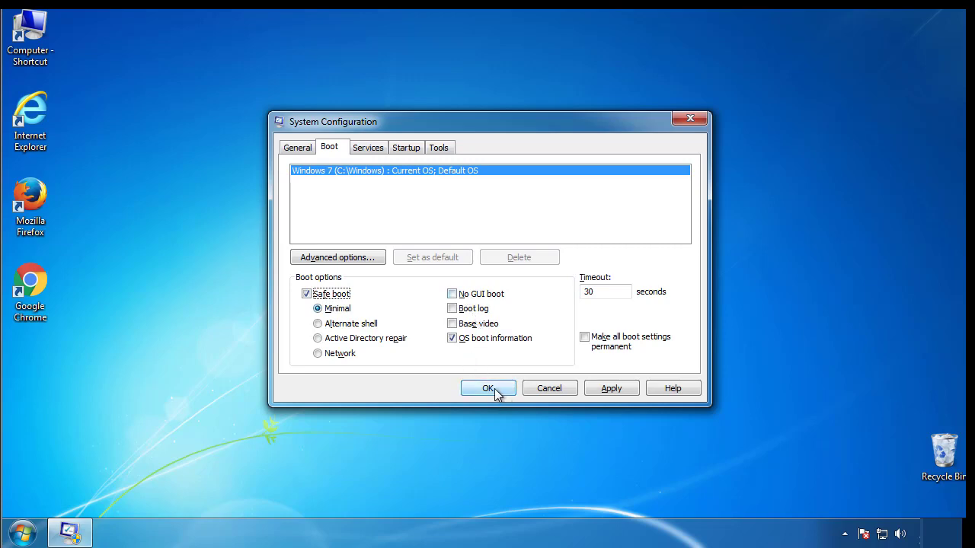
left_click(488, 388)
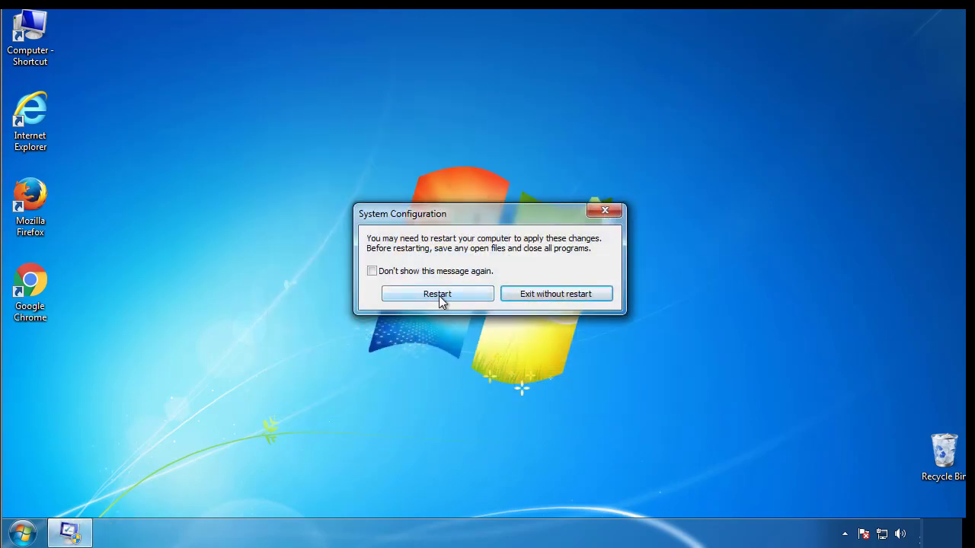
left_click(437, 294)
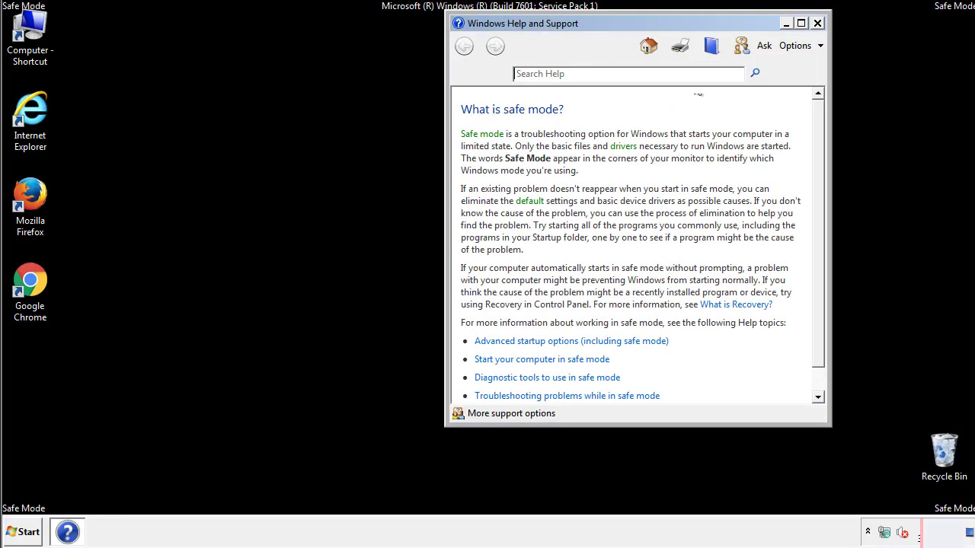
Dismiss the Safe Mode help and review Folder Options from Control Panel, leaving items listed
left_click(819, 23)
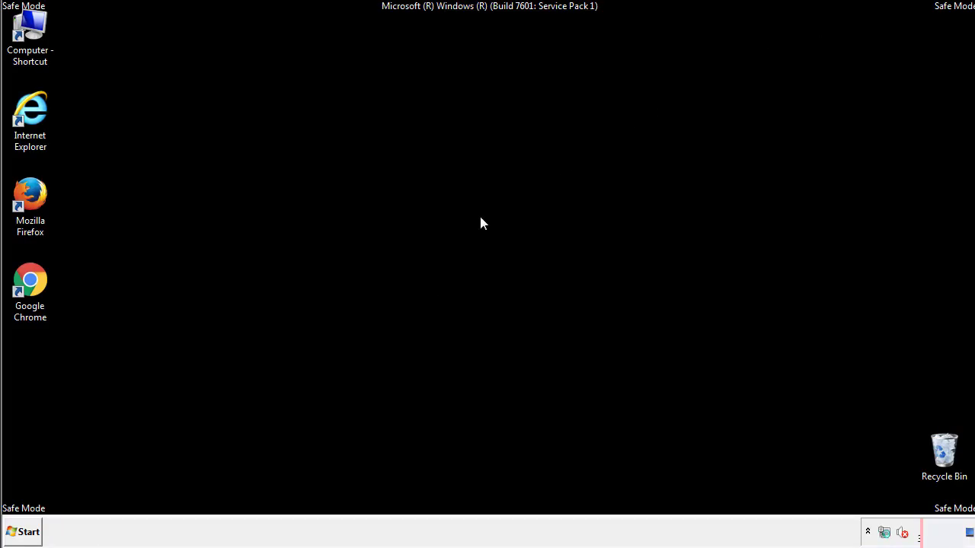
left_click(24, 530)
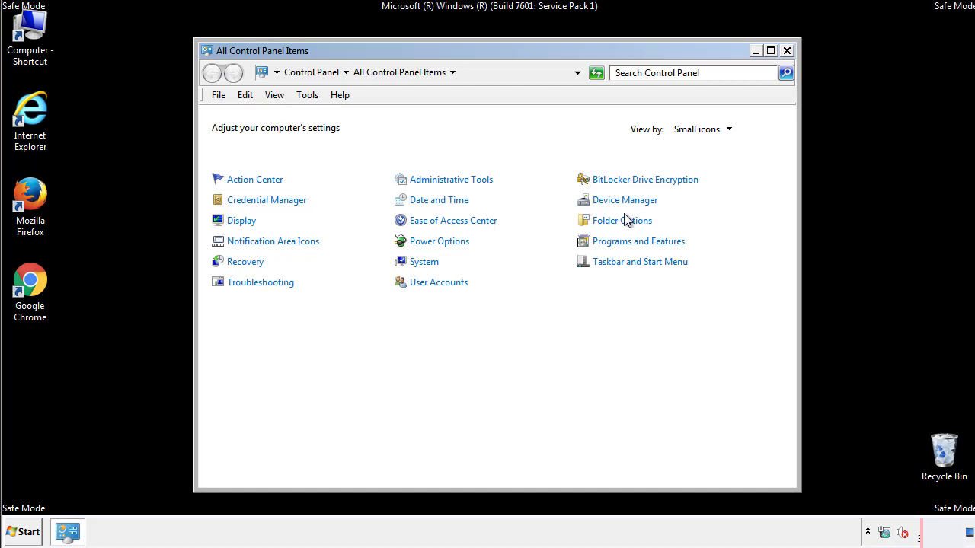
left_click(621, 220)
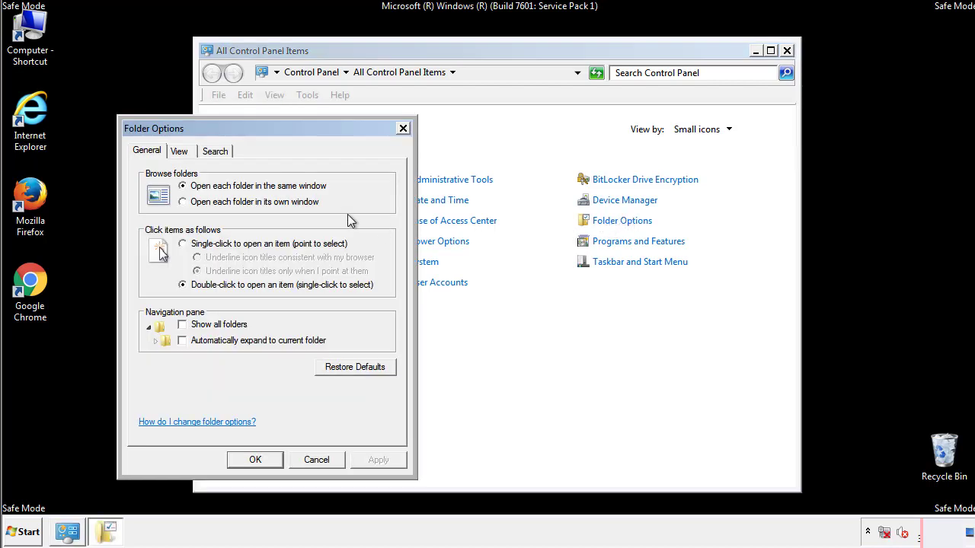
left_click(180, 150)
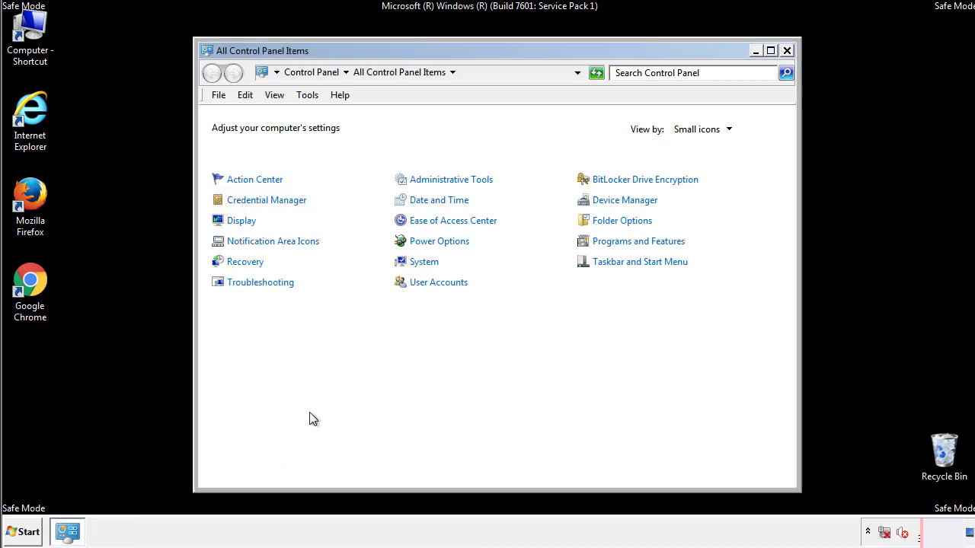
Navigate into C:\Windows\System32\drivers\etc to reach the hosts file
left_click(786, 52)
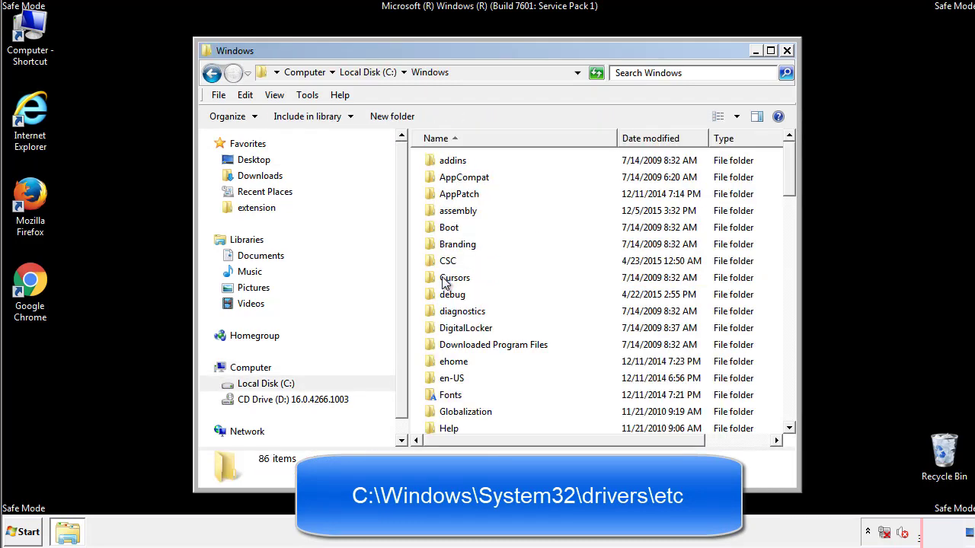
scroll("down", 3)
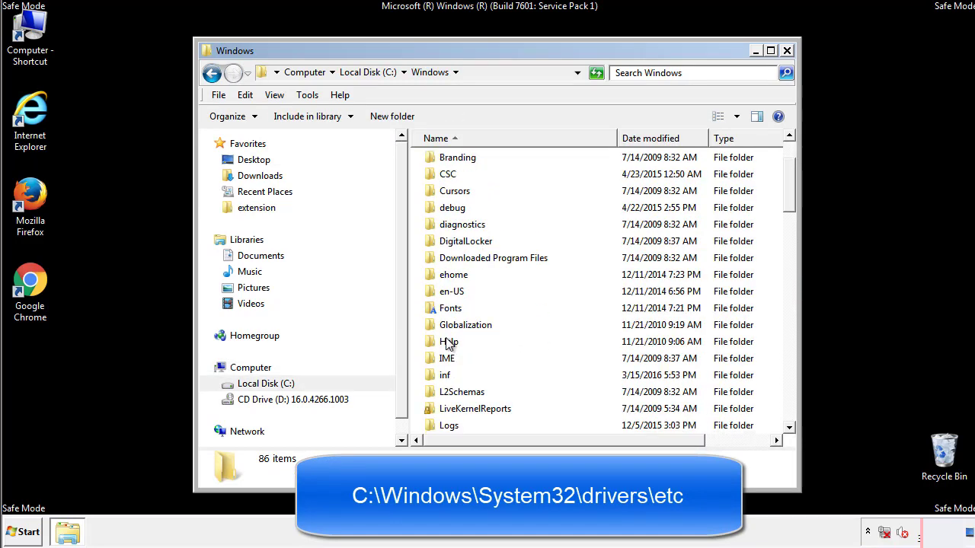
scroll("down", 3)
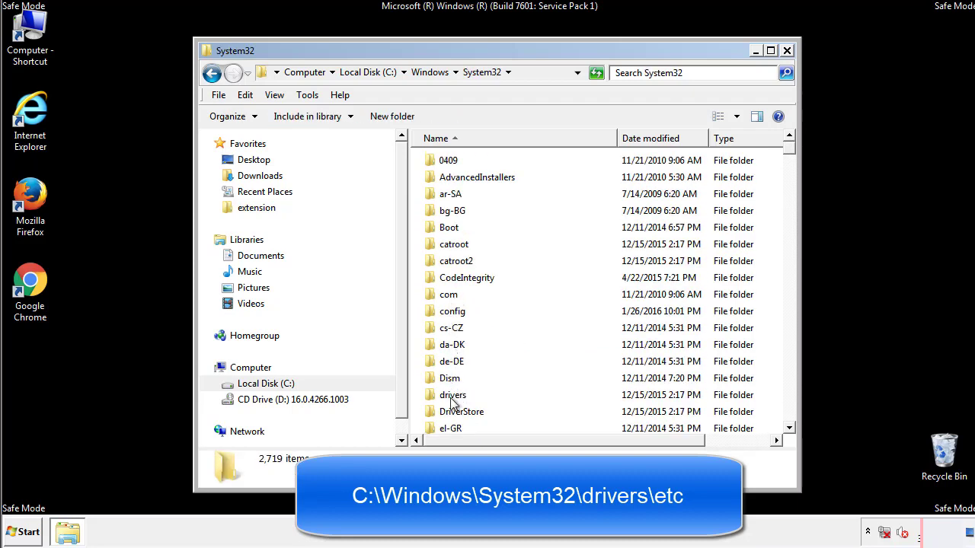
double_click(453, 394)
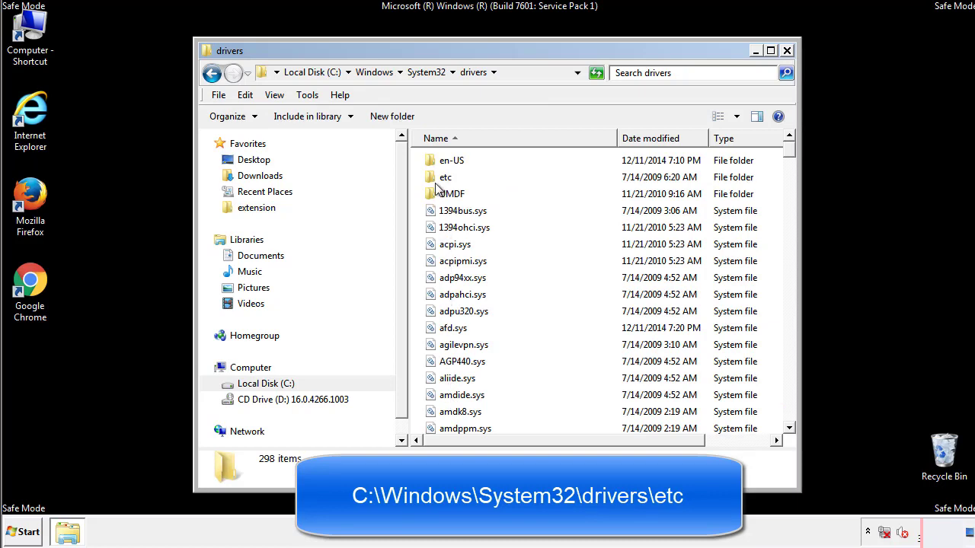
double_click(445, 177)
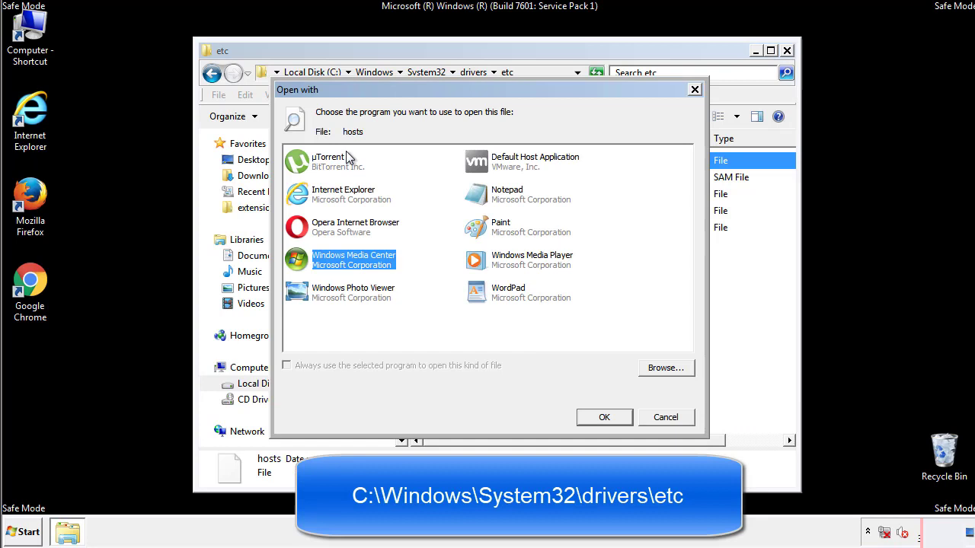
mouse_move(493, 201)
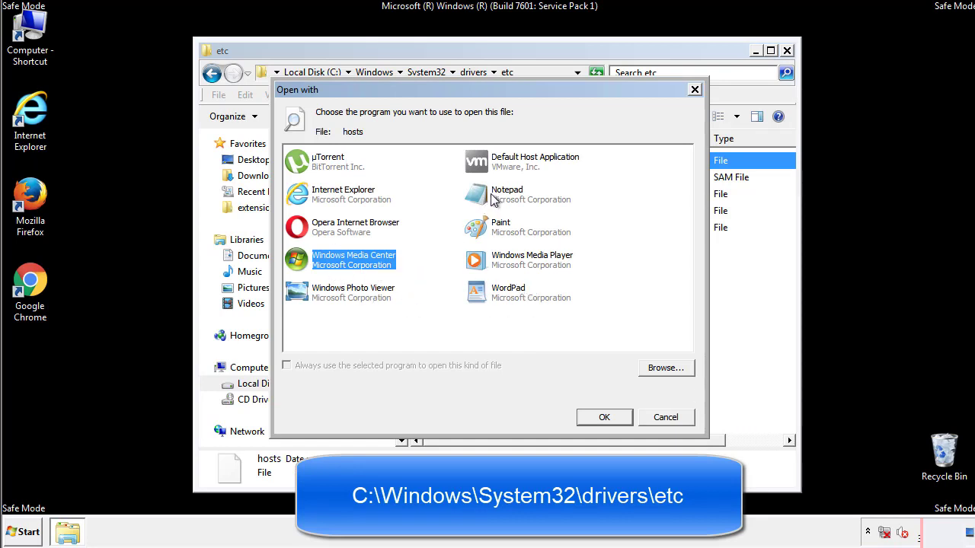
Edit hosts in Notepad, deleting the four foreign mappings after localhost, and close it
left_click(603, 417)
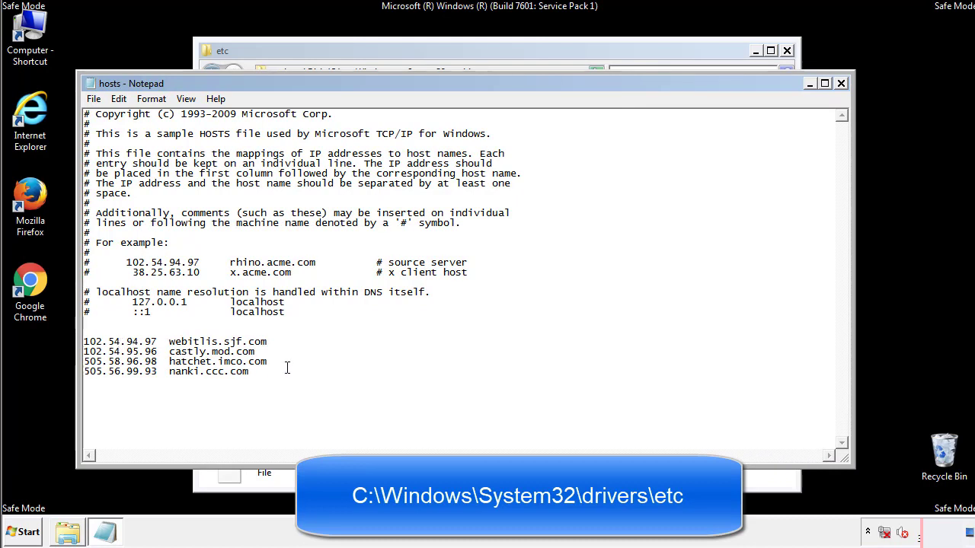
left_click_drag(85, 341, 250, 371)
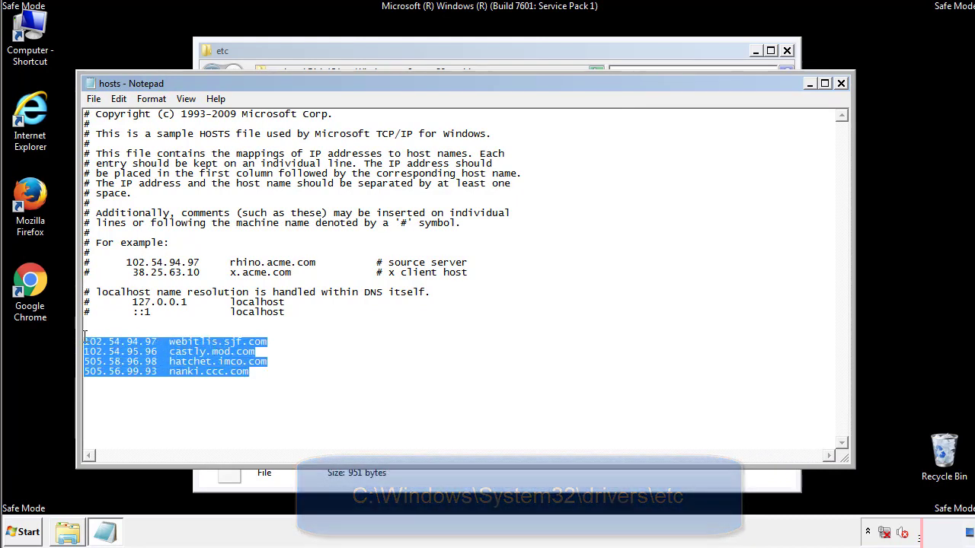
key("Delete")
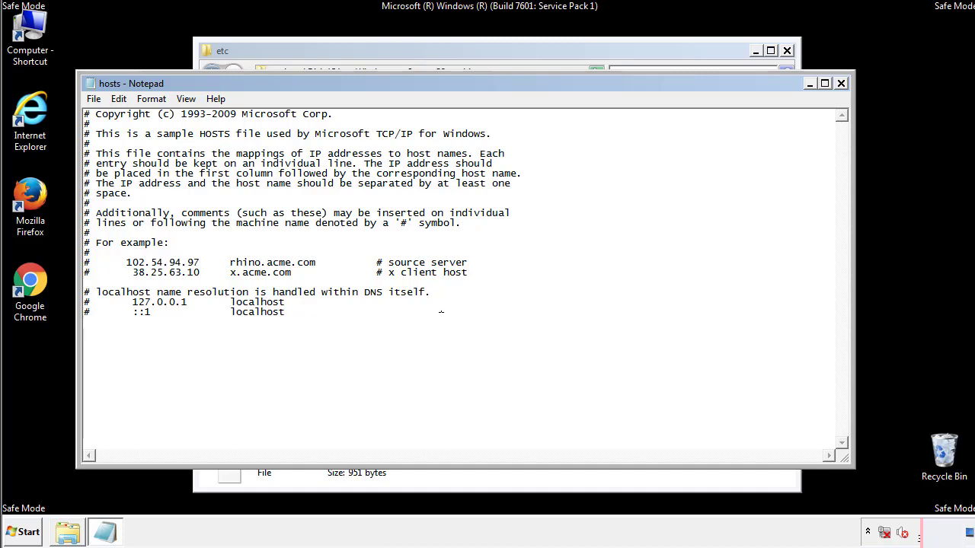
mouse_move(841, 82)
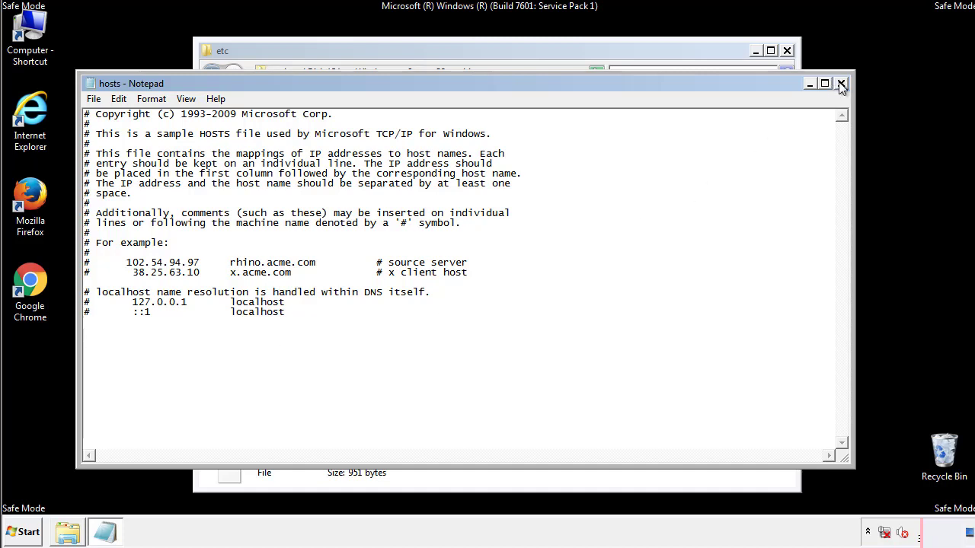
left_click(840, 82)
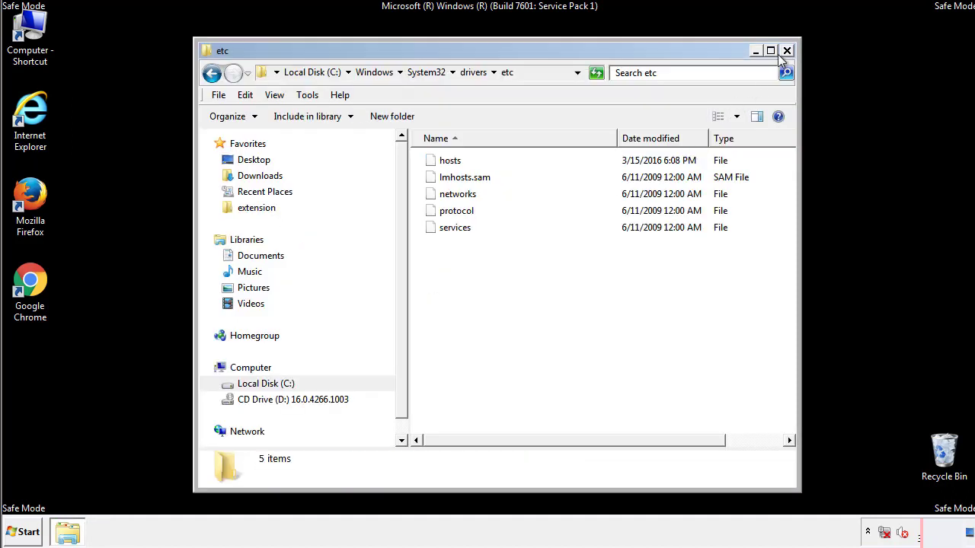
Close the etc folder and open the Startup folder from Start > All Programs
left_click(786, 50)
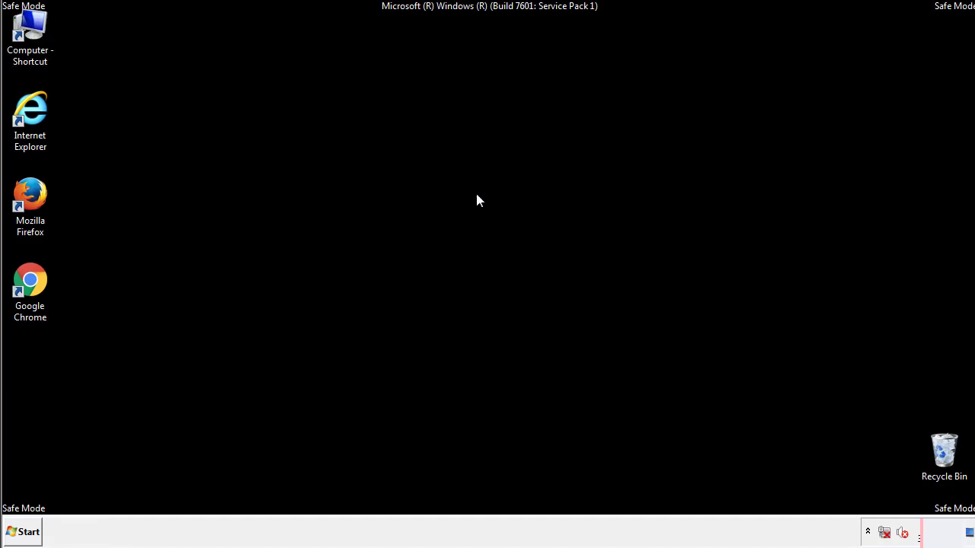
left_click(25, 530)
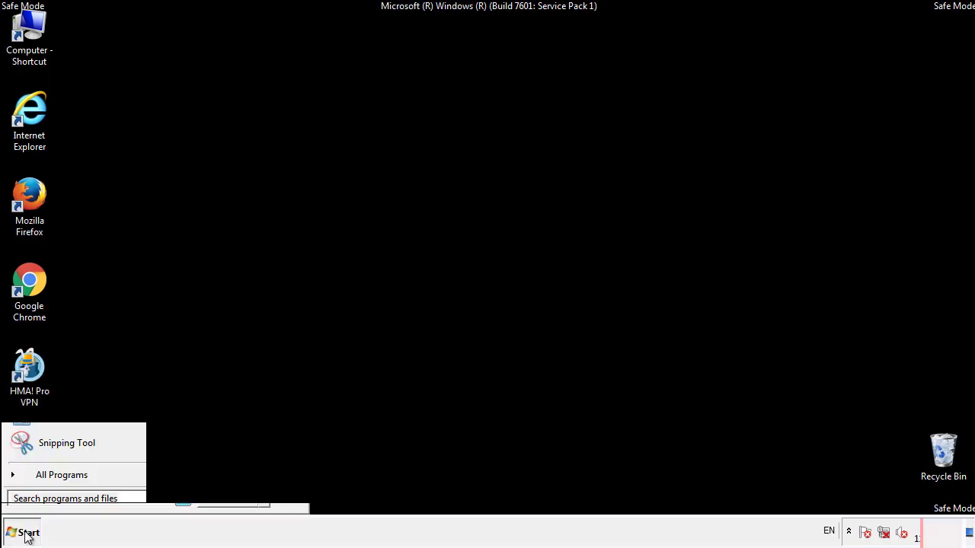
left_click(61, 475)
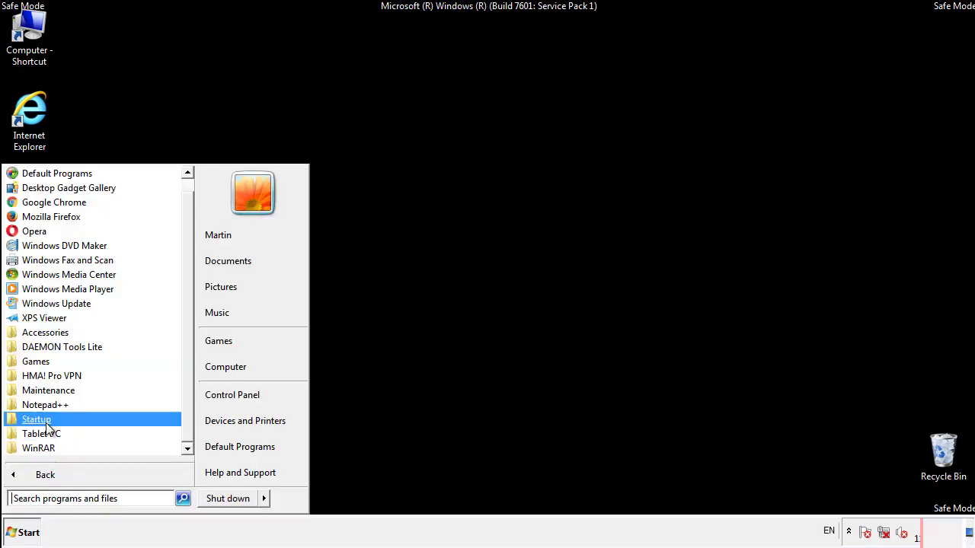
right_click(37, 419)
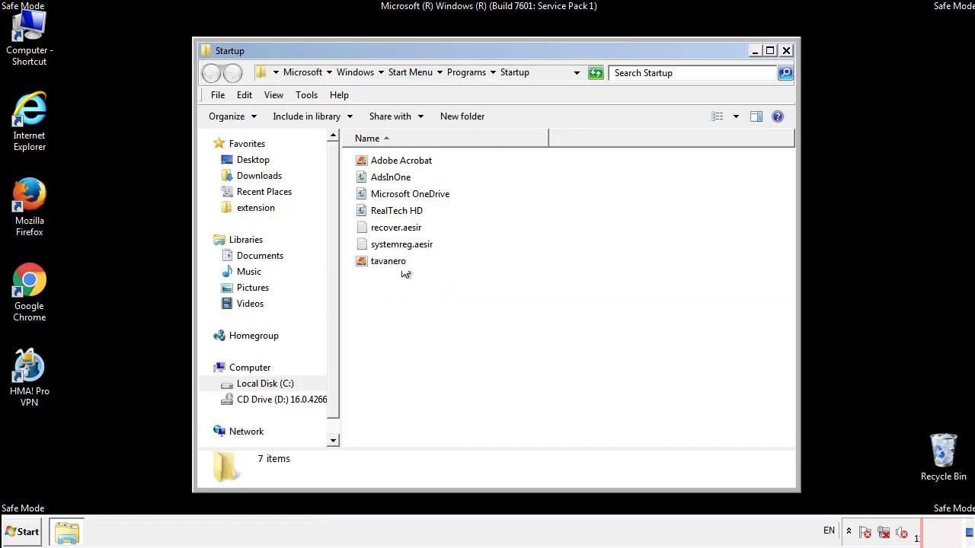
Delete AddInOne, recover.aesir, systemreg.aesir and tavanero to the Recycle Bin and close the folder
left_click(390, 176)
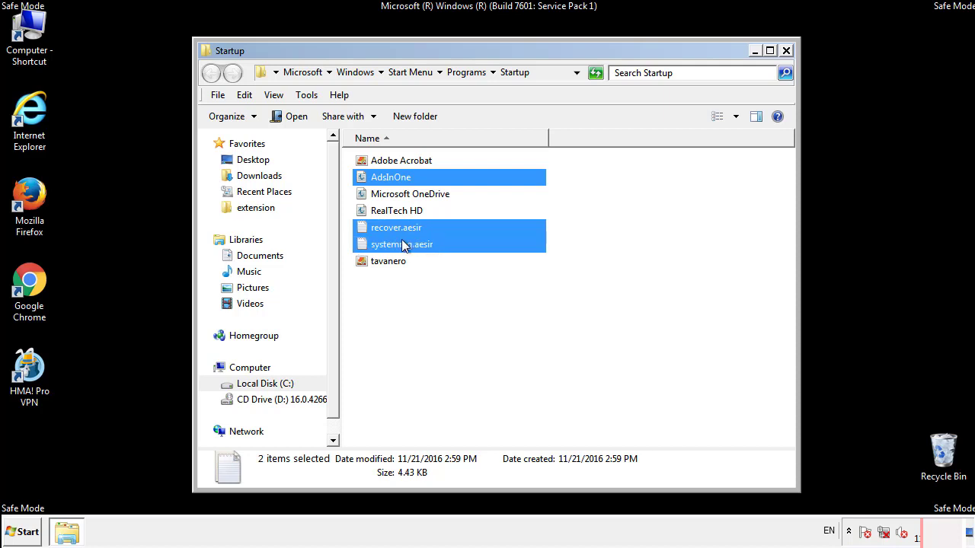
right_click(388, 260)
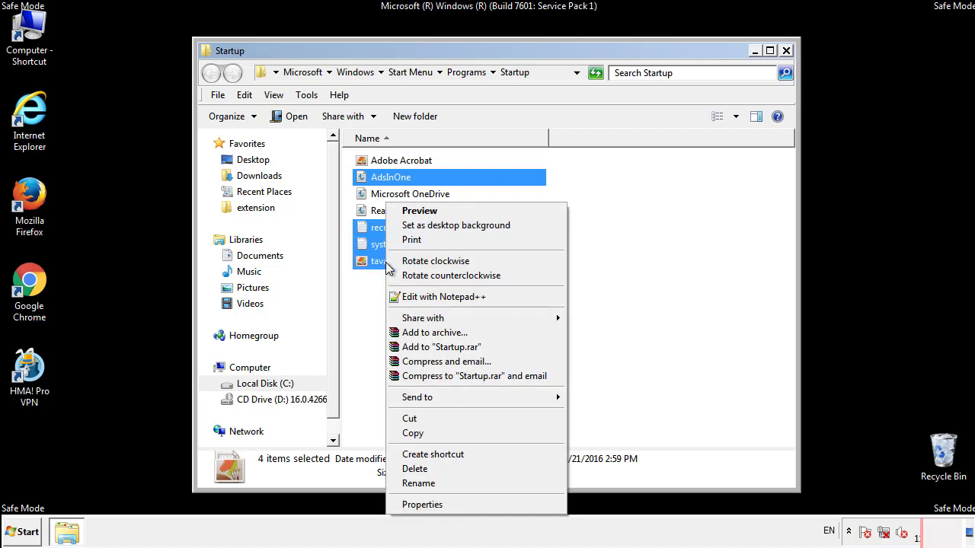
left_click(419, 469)
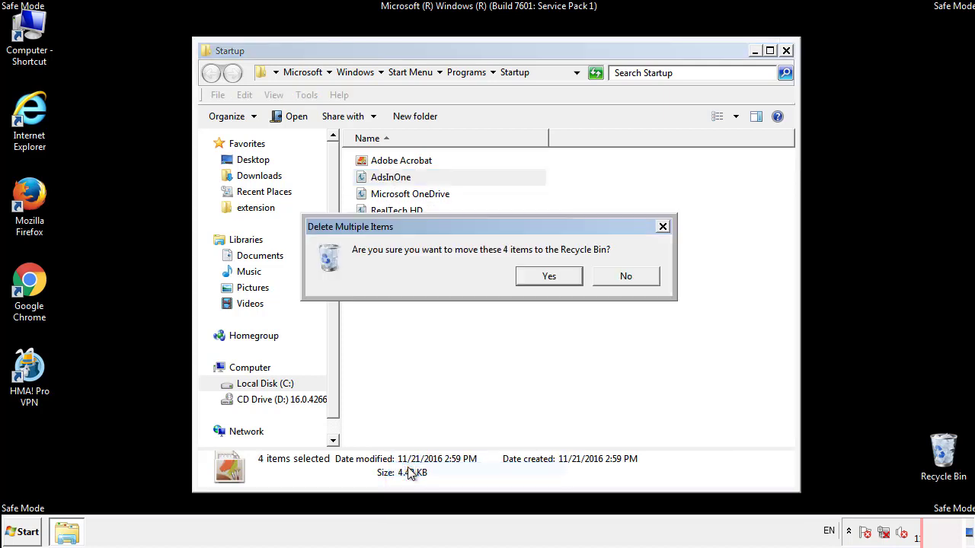
left_click(549, 276)
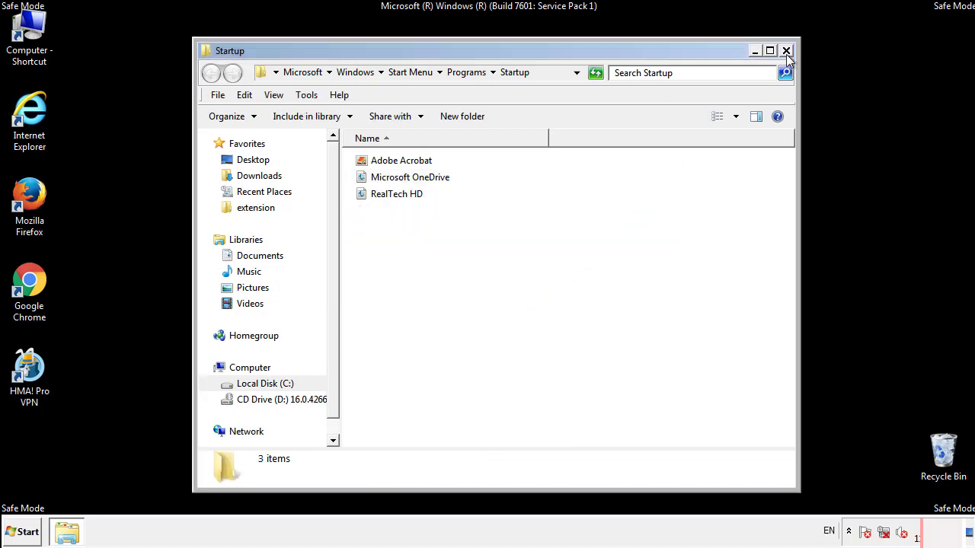
left_click(786, 49)
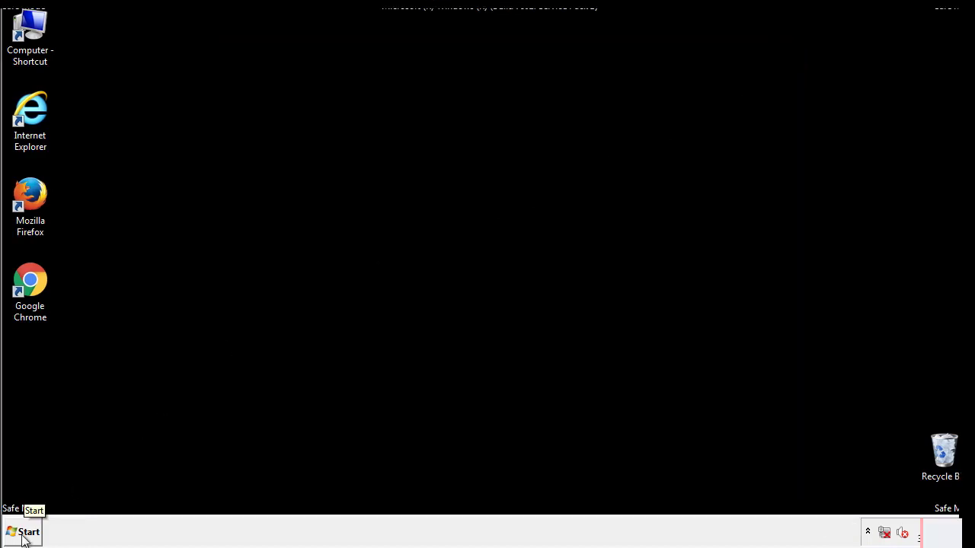
Launch Registry Editor (regedit) from the Start search
left_click(23, 532)
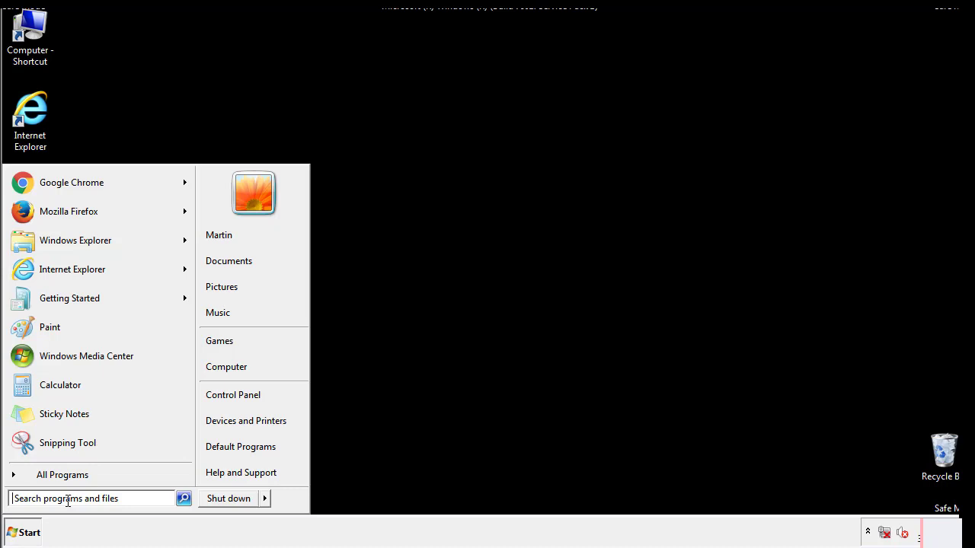
type("reged")
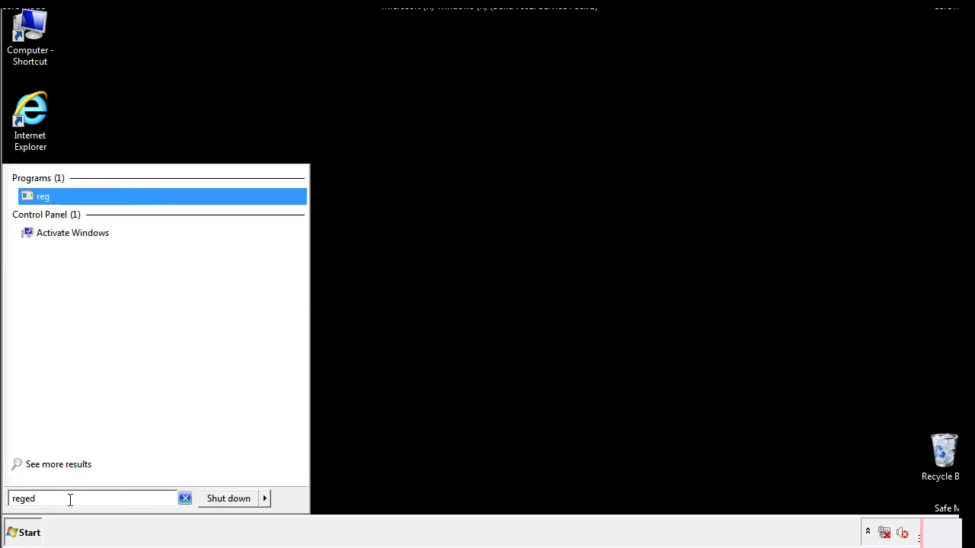
left_click(42, 195)
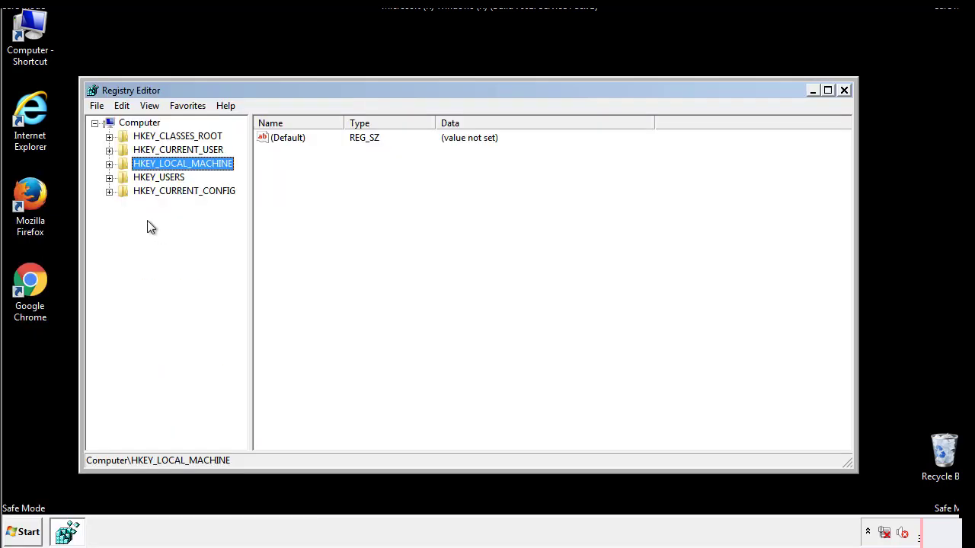
Expand HKEY_LOCAL_MACHINE\SOFTWARE\Microsoft\Windows\CurrentVersion down to the Run key's values
left_click(109, 162)
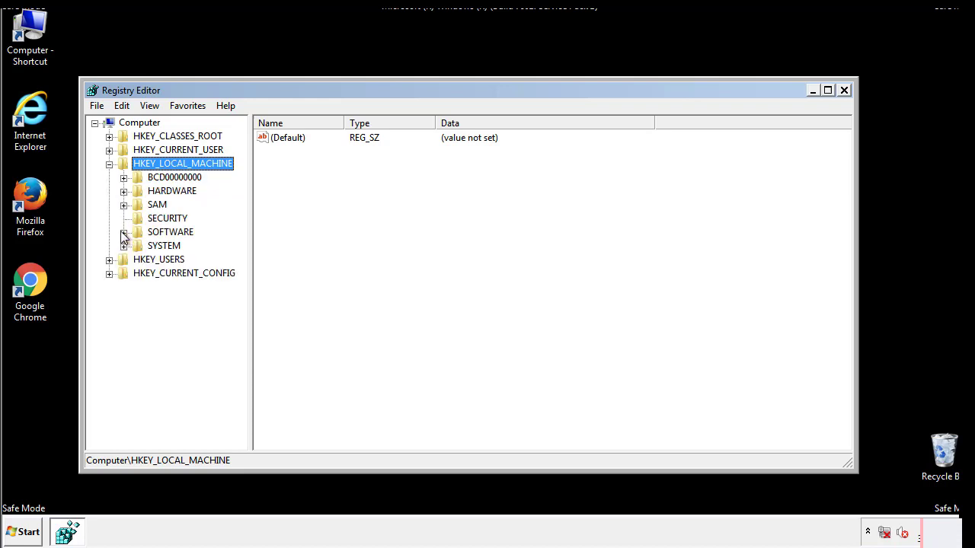
left_click(125, 232)
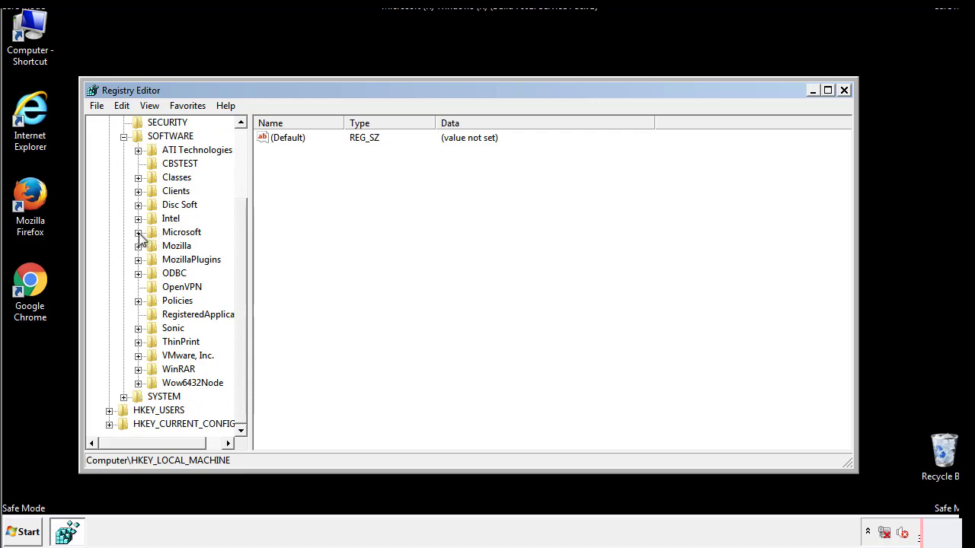
left_click(138, 232)
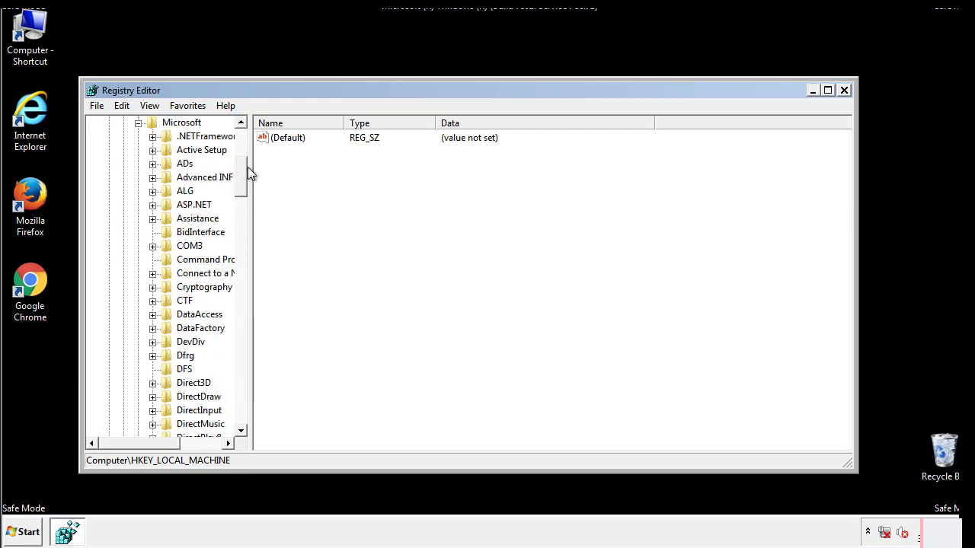
scroll("down", 3)
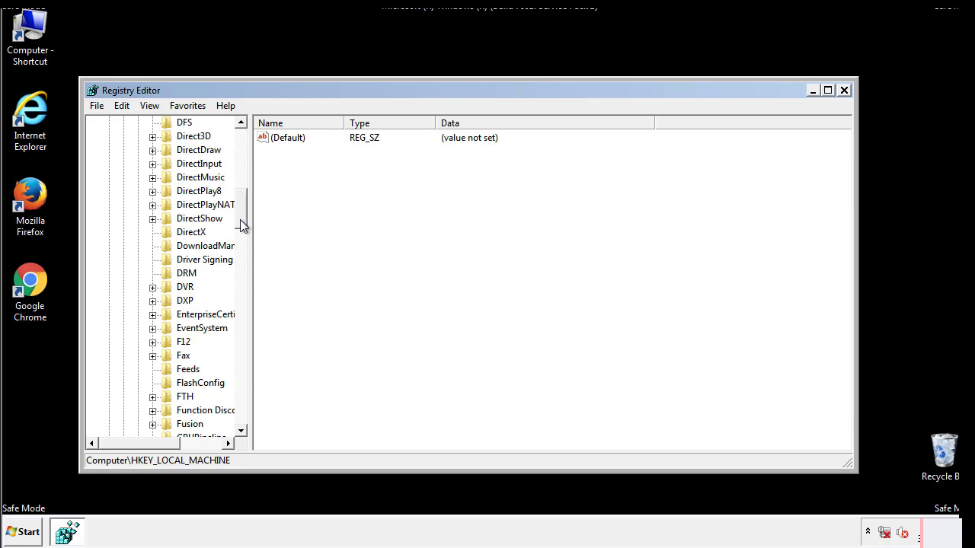
scroll("down", 3)
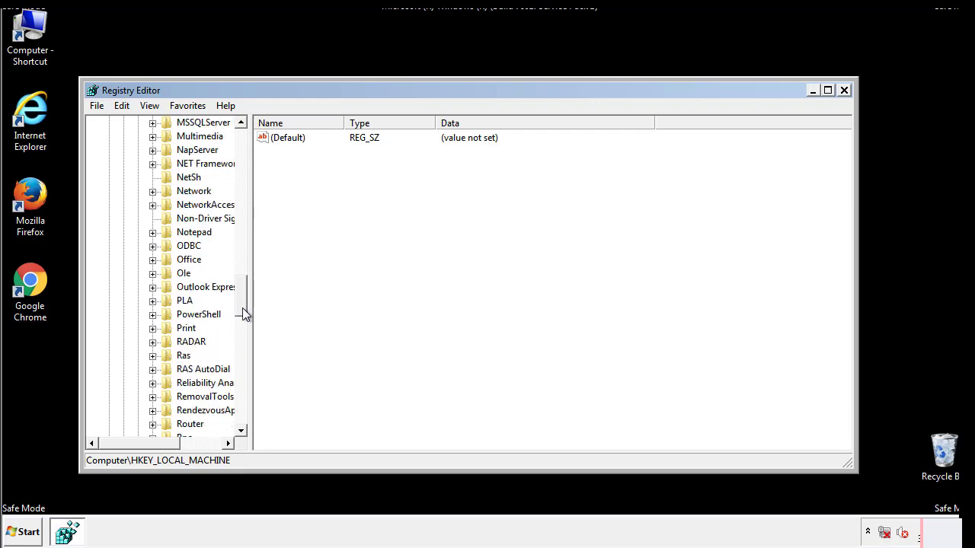
scroll("down", 3)
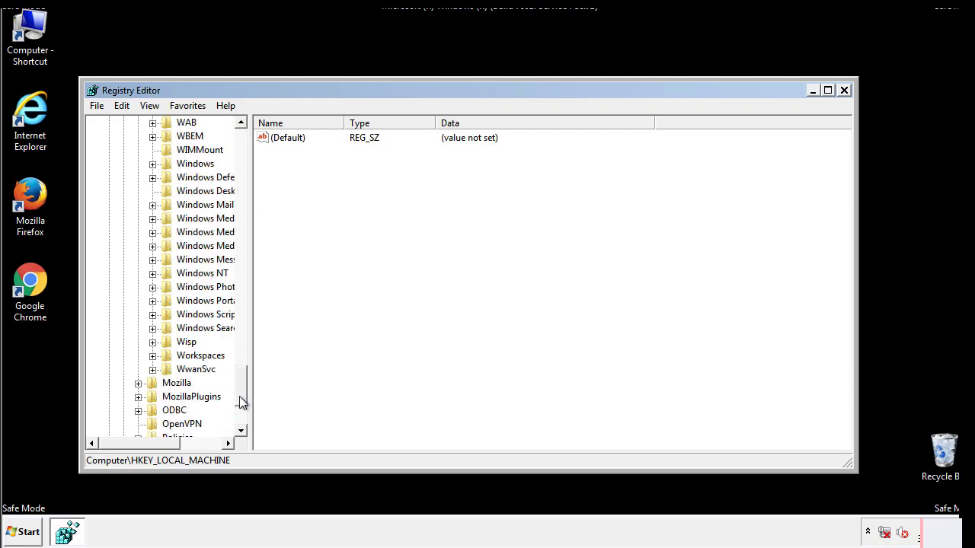
left_click(152, 232)
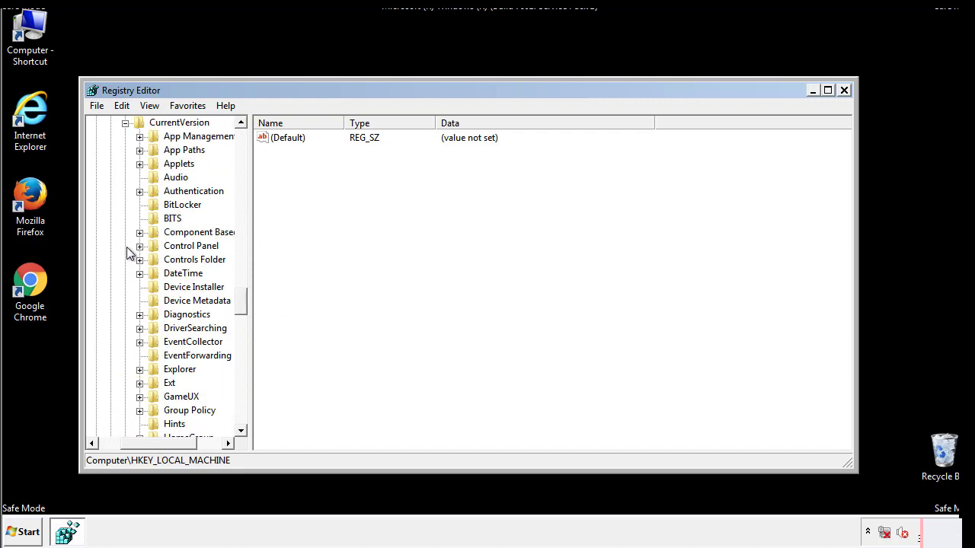
scroll("down", 3)
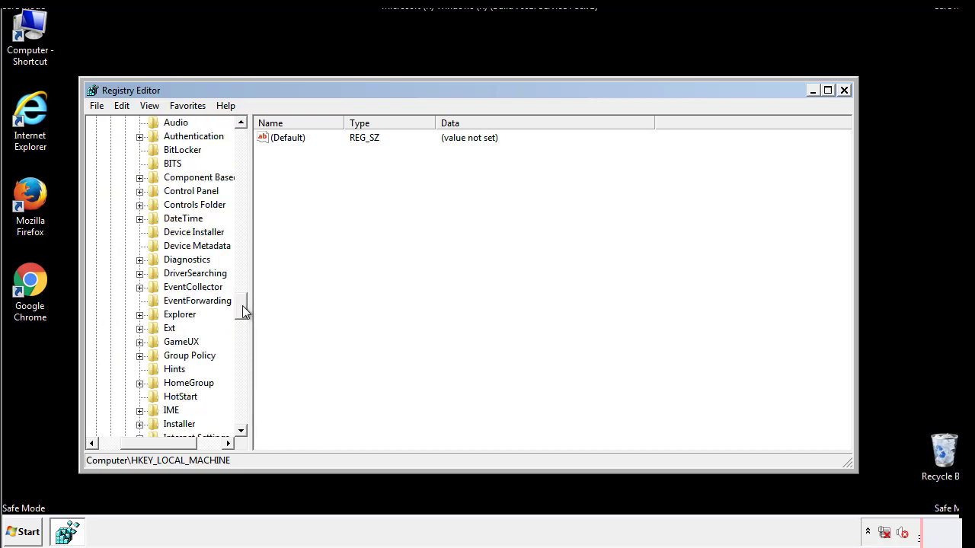
scroll("down", 3)
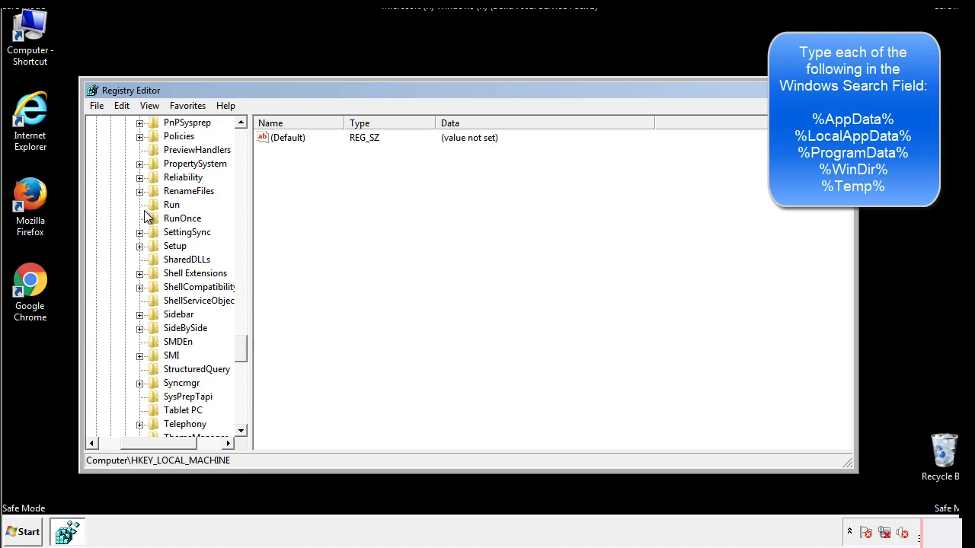
left_click(170, 204)
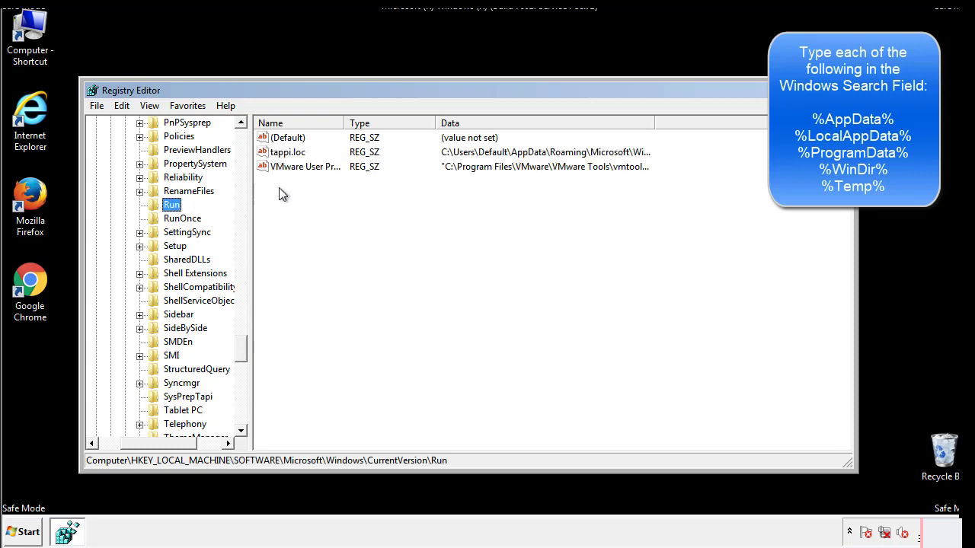
mouse_move(627, 167)
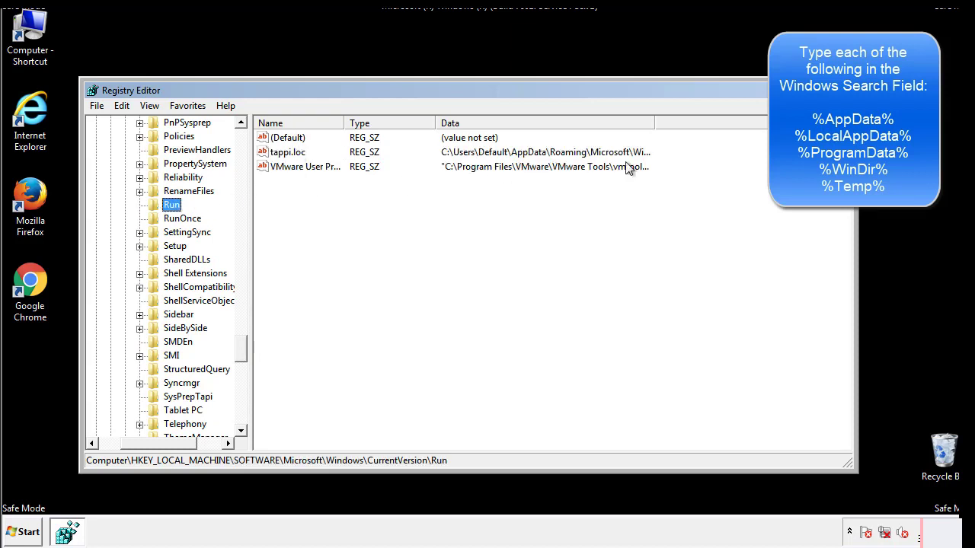
Delete the tapps.loc Run entry, leaving only the VMware value
left_click(288, 152)
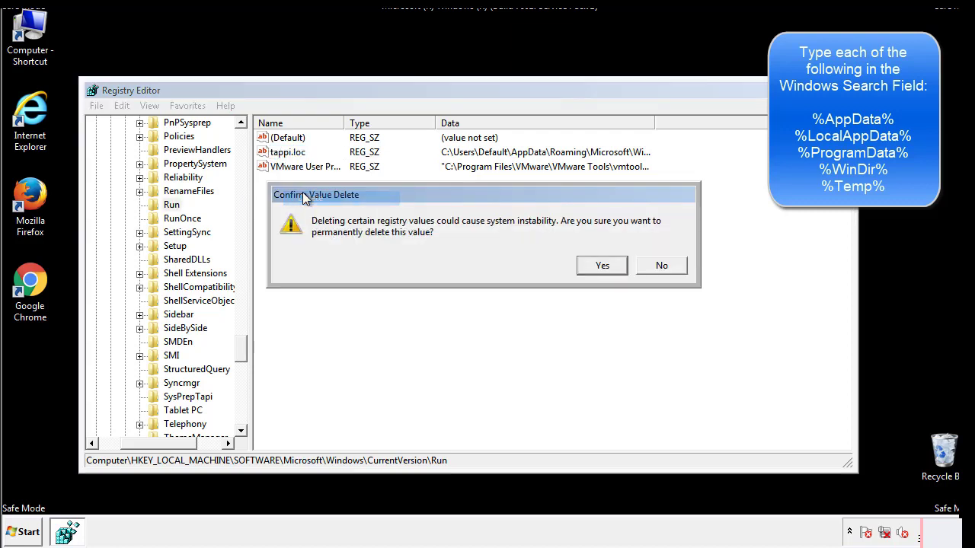
left_click(602, 265)
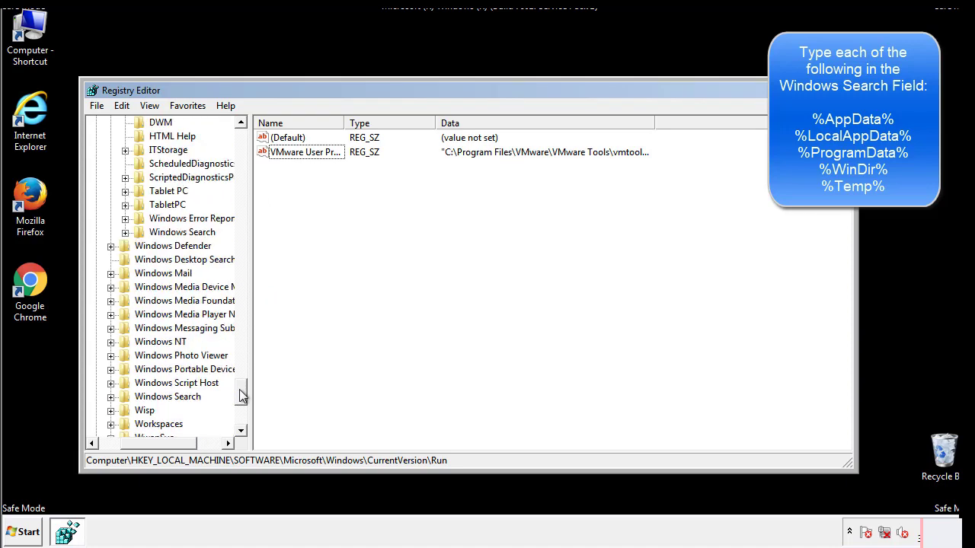
Inspect HKEY_CURRENT_USER's Run key, finding only a DAEMON Tools entry, then collapse the branches
scroll("down", 3)
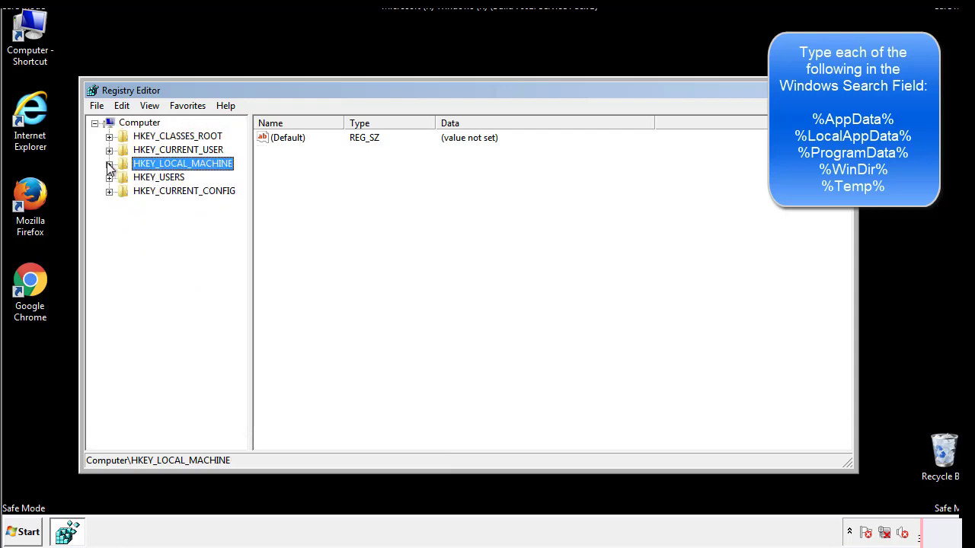
left_click(109, 149)
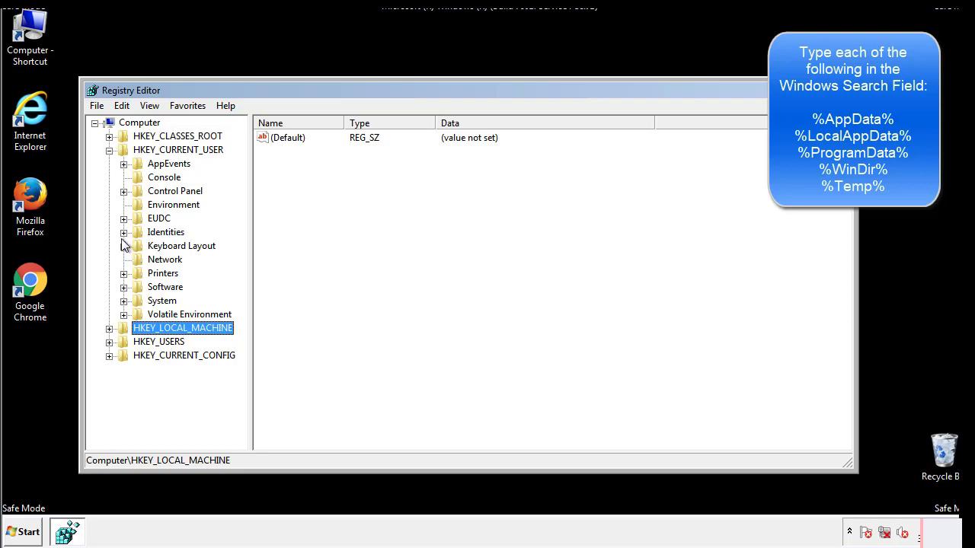
mouse_move(125, 256)
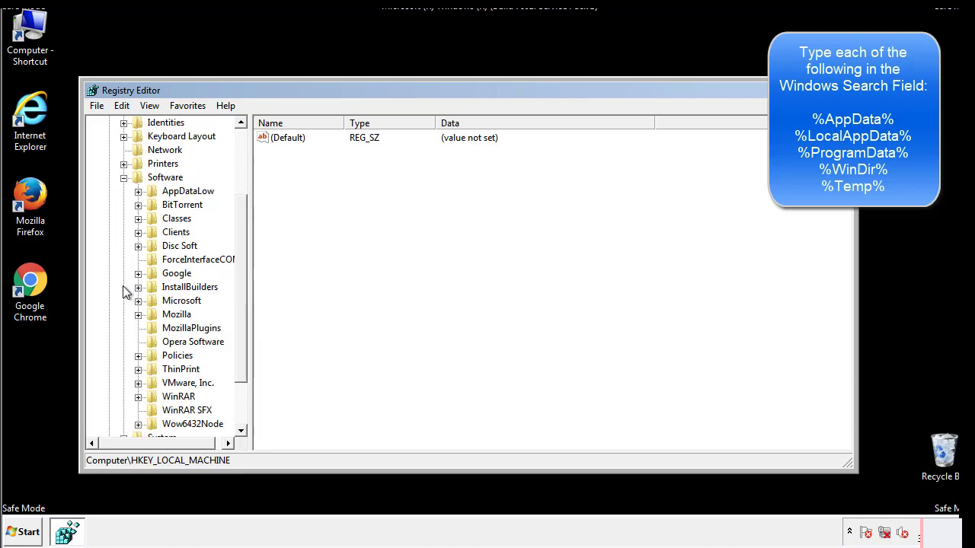
scroll("down", 3)
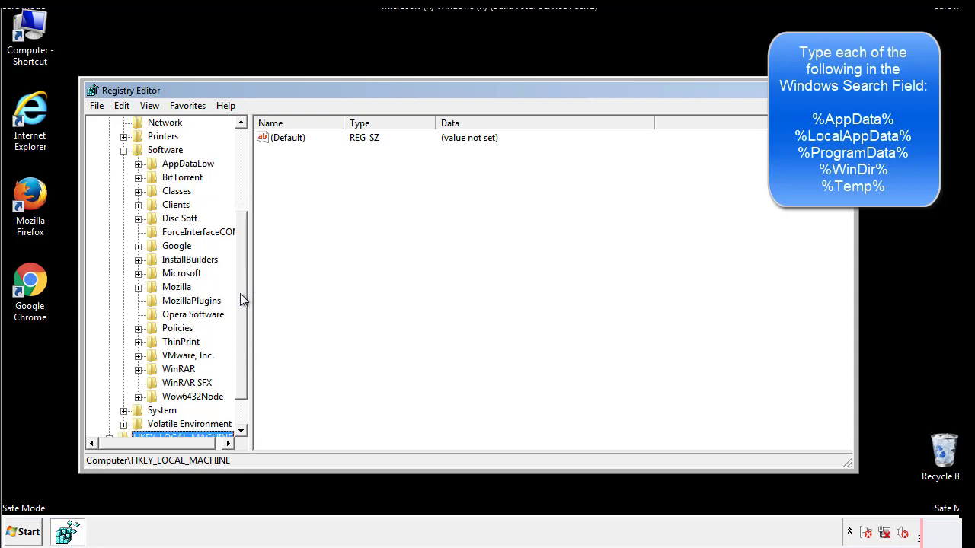
mouse_move(152, 305)
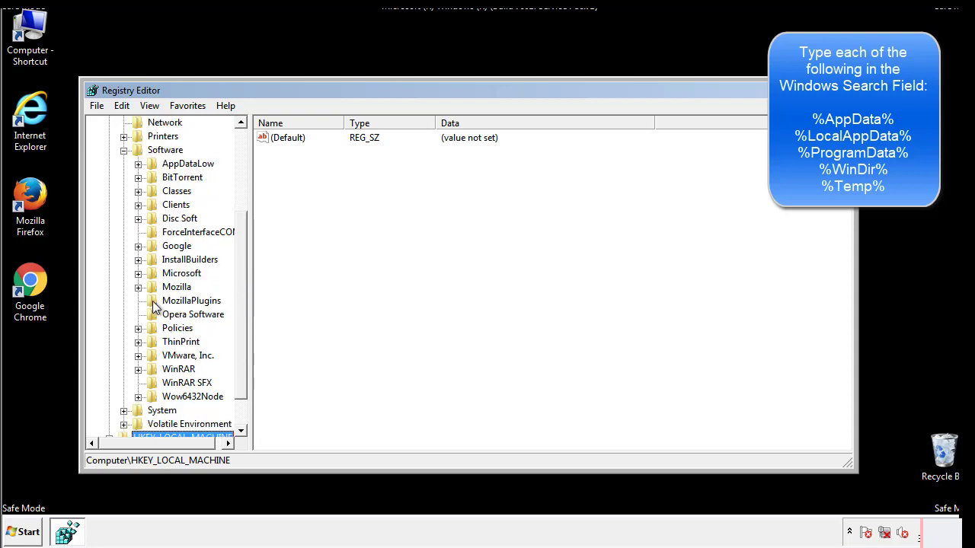
mouse_move(149, 207)
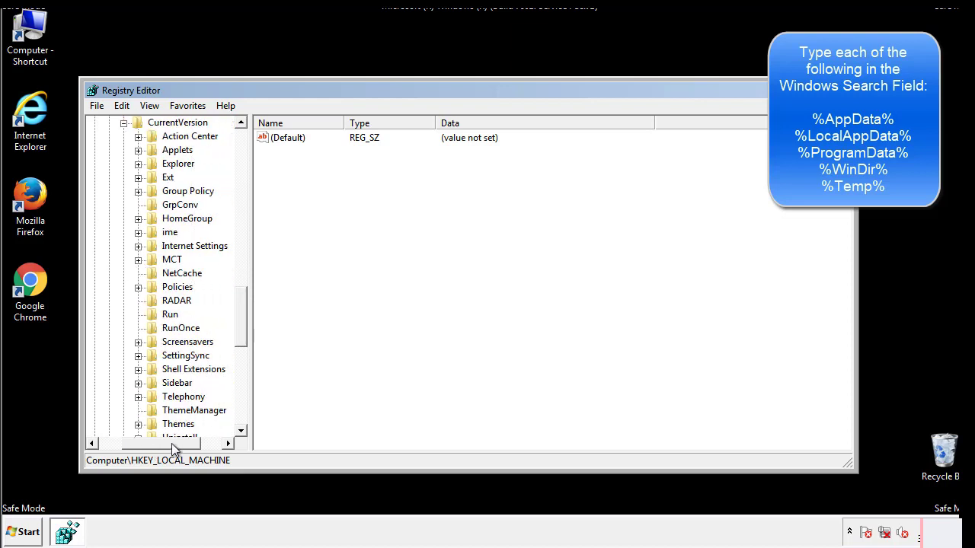
left_click(171, 313)
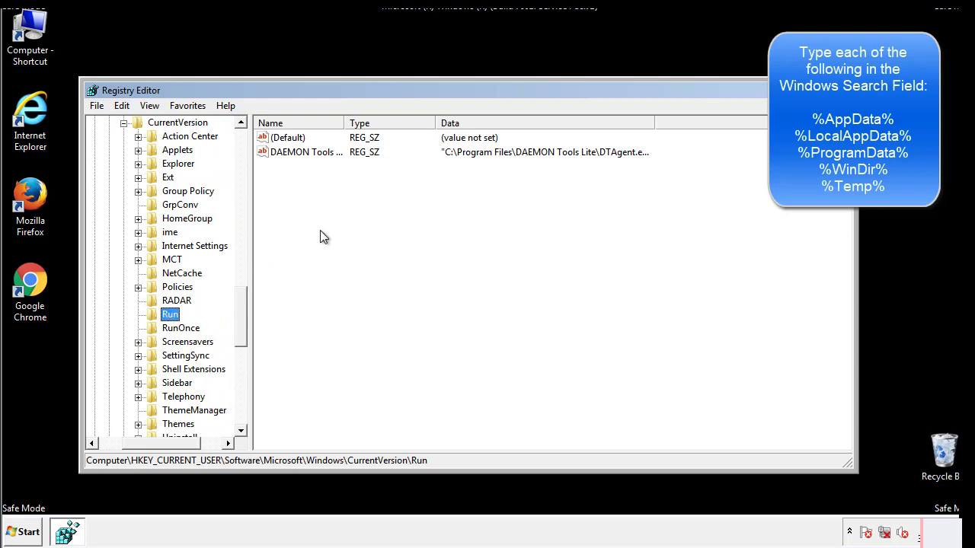
mouse_move(316, 167)
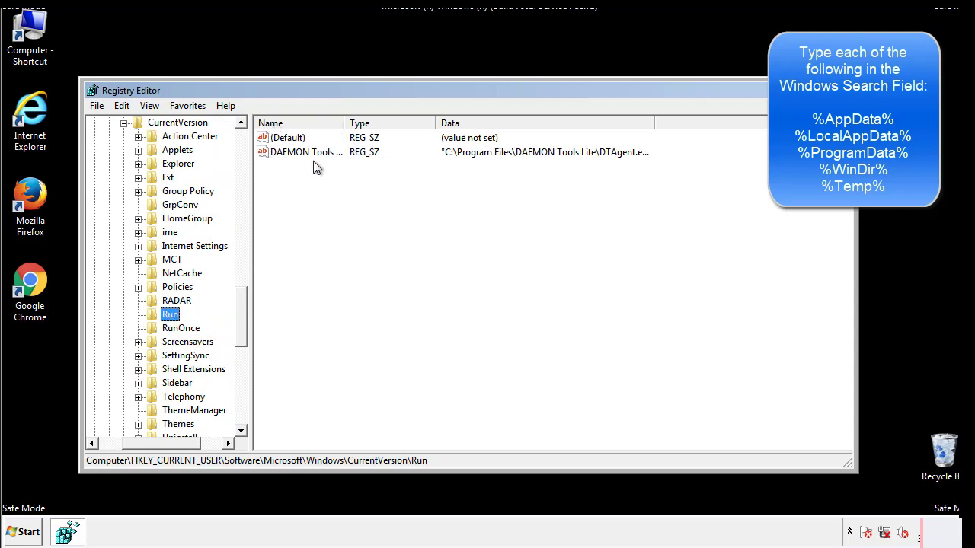
mouse_move(418, 180)
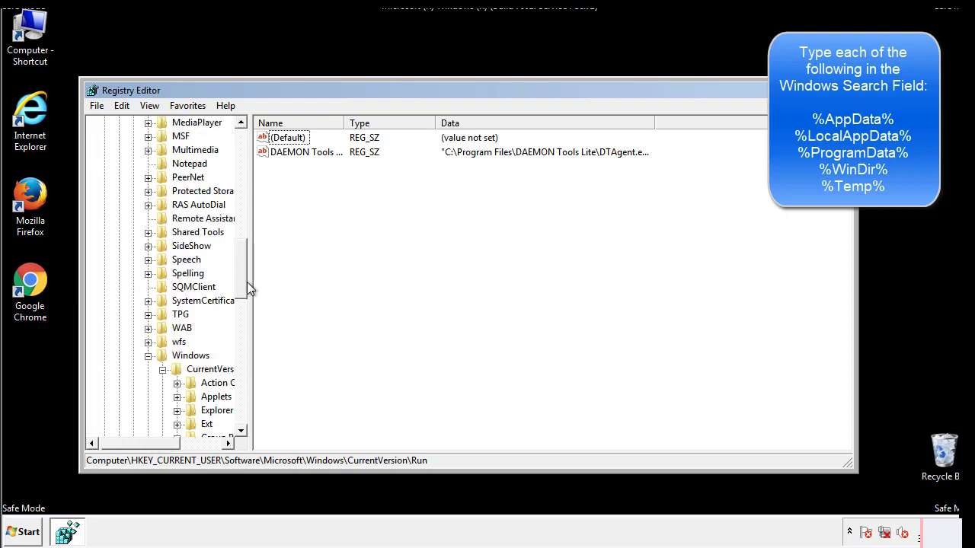
left_click(190, 355)
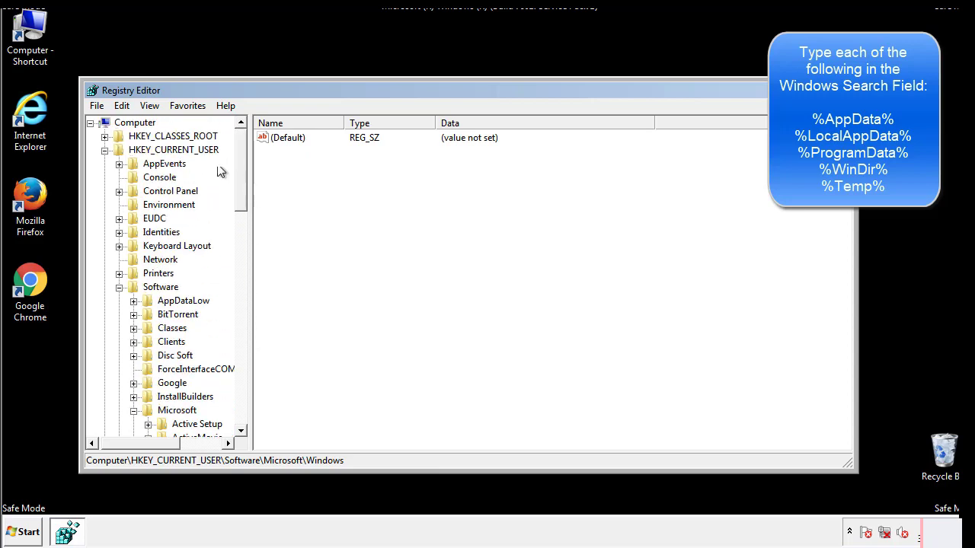
Search the registry for %temp% to reach the VolumeCaches Temporary Files key
left_click(122, 105)
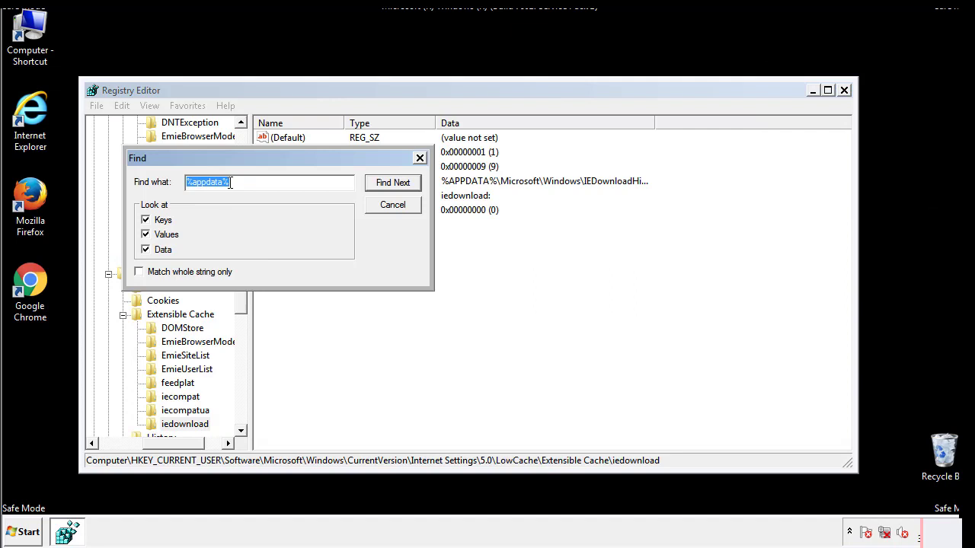
type("%temp%")
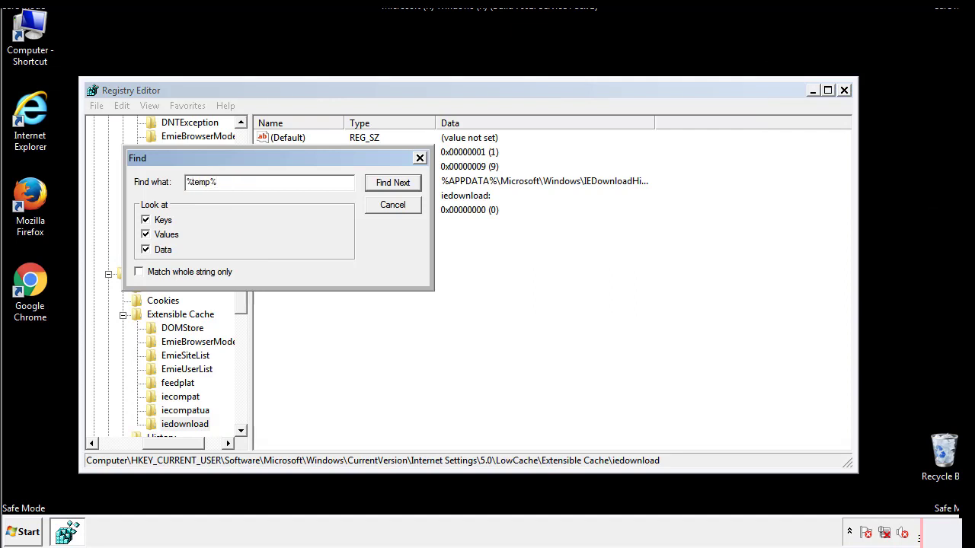
left_click(393, 183)
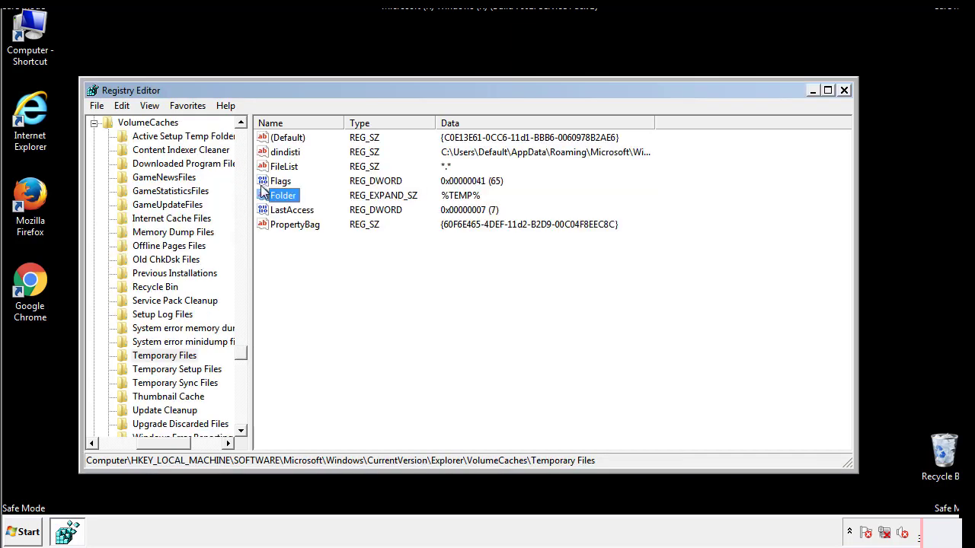
Delete all %TEMP%-pointing values of the Temporary Files key, leaving only the default
left_click(317, 249)
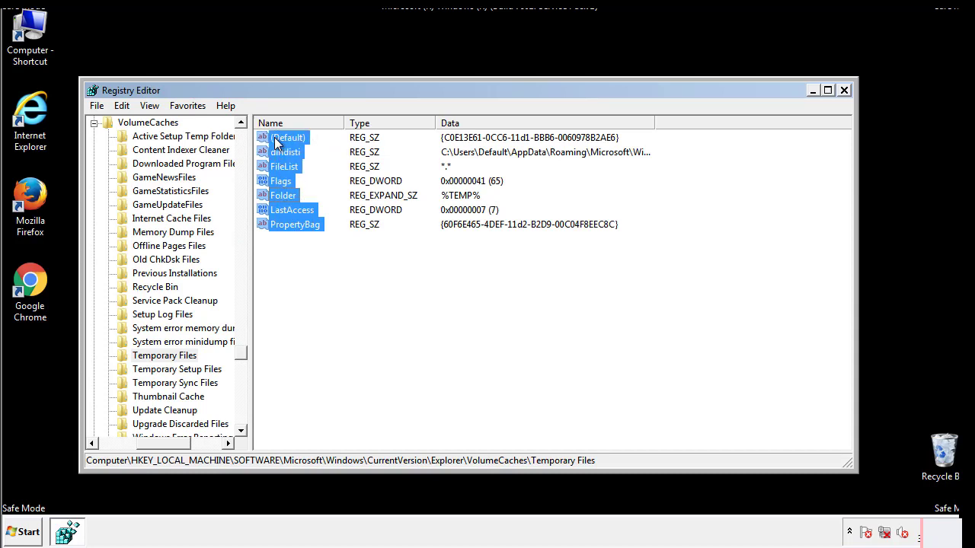
right_click(288, 138)
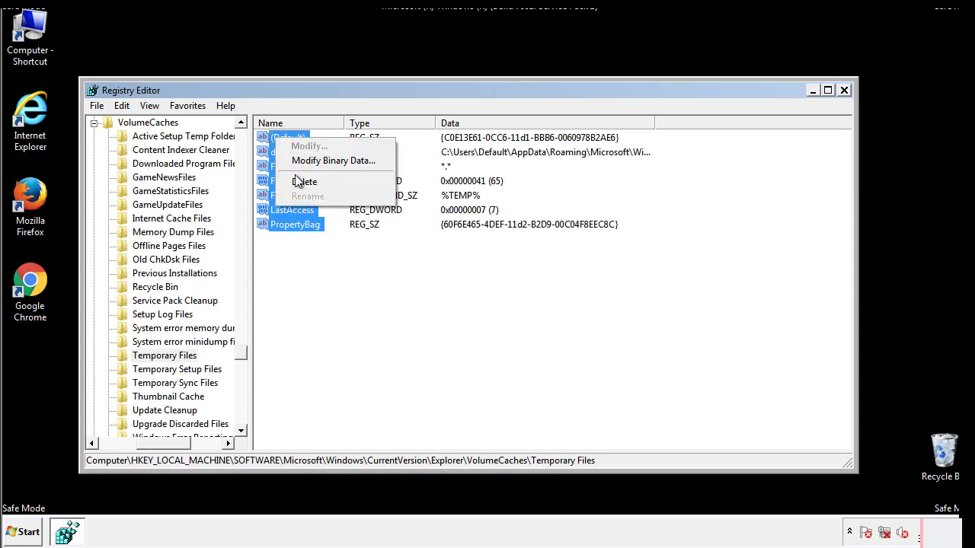
left_click(306, 181)
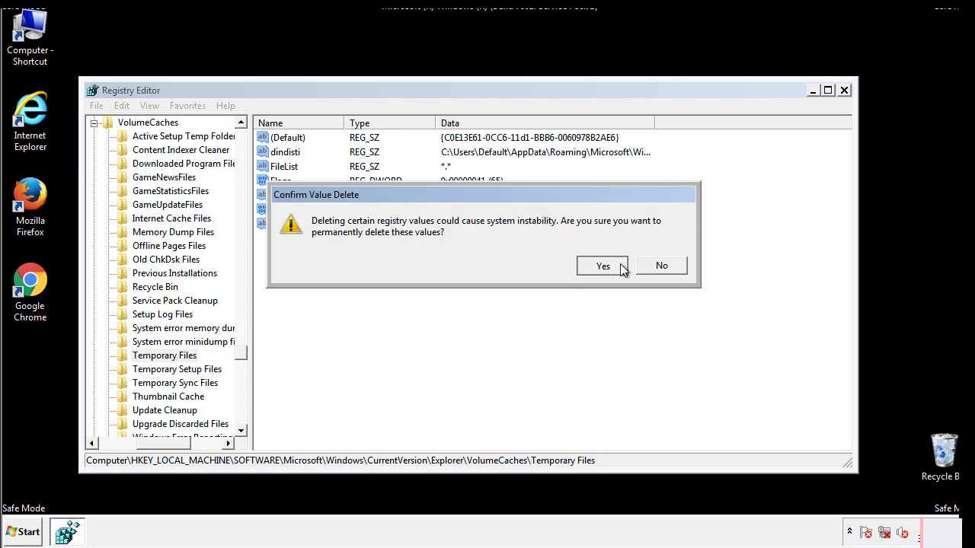
left_click(603, 265)
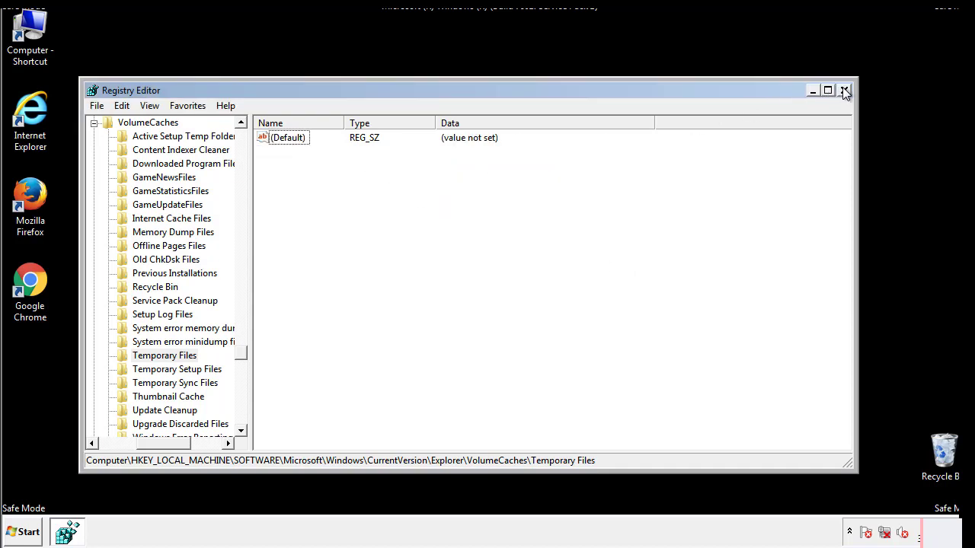
Close Registry Editor and relaunch System Configuration (msconfig) from Start
left_click(843, 92)
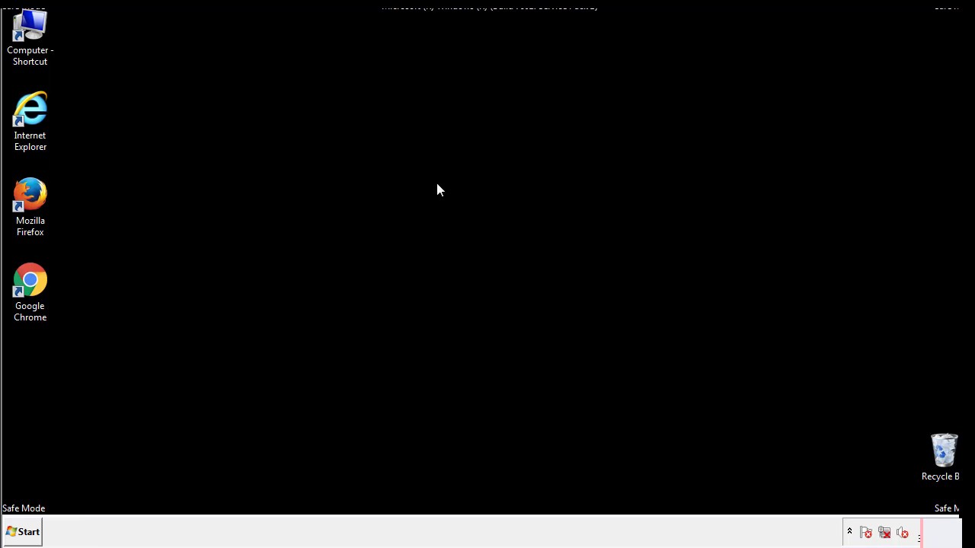
mouse_move(40, 380)
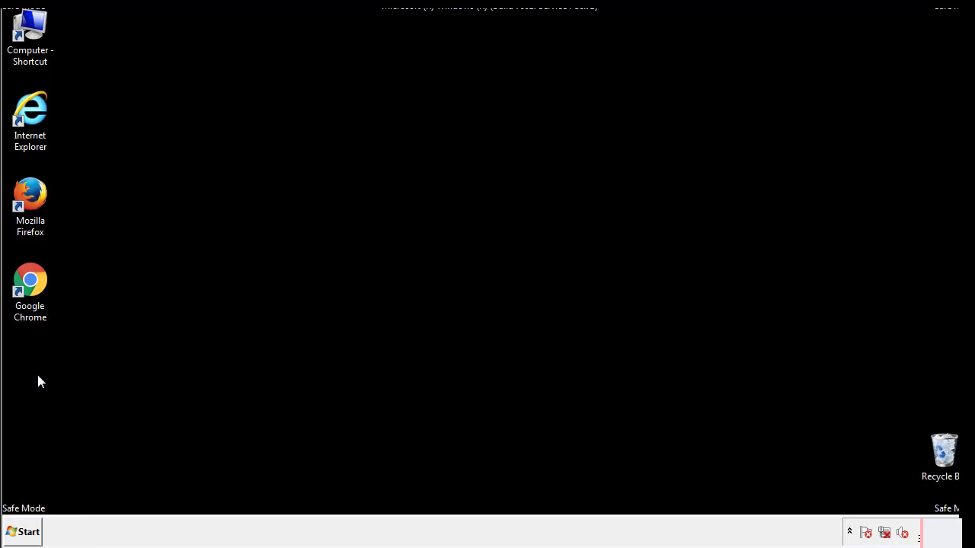
left_click(24, 531)
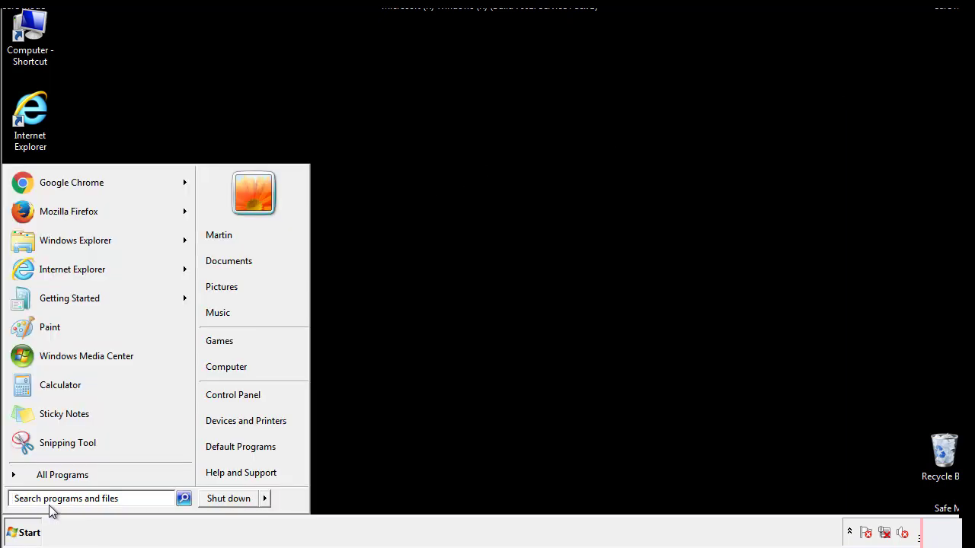
type("msconfig")
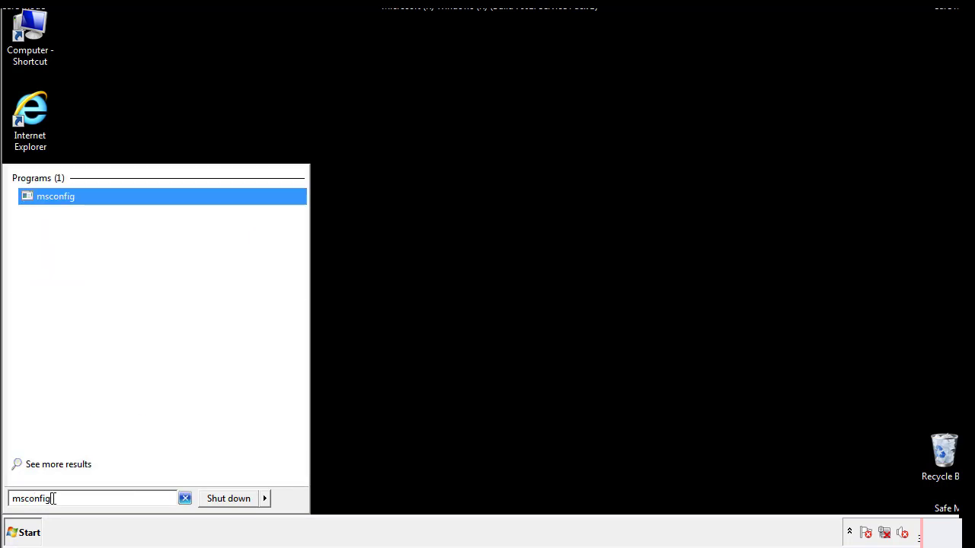
left_click(60, 197)
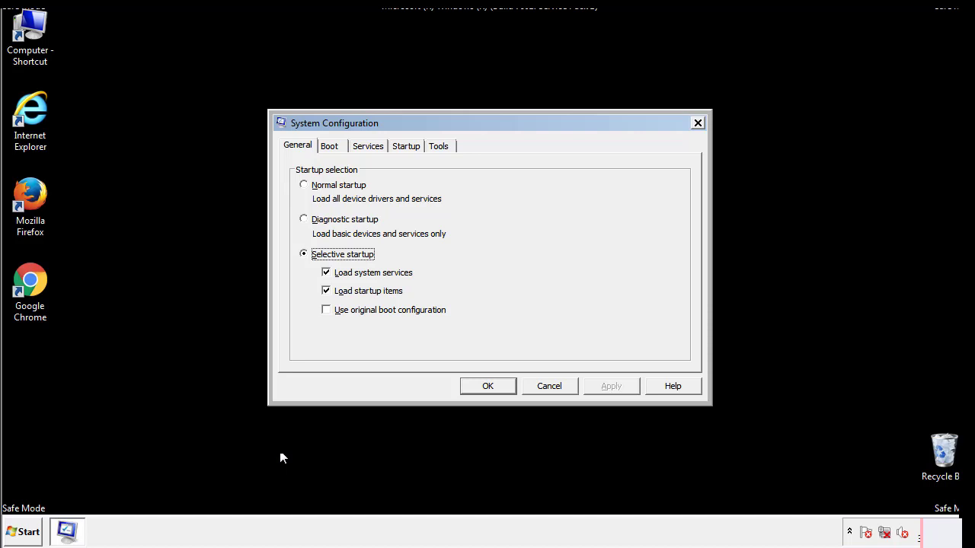
Uncheck Safe boot in the Boot options so Windows starts normally next restart
left_click(329, 146)
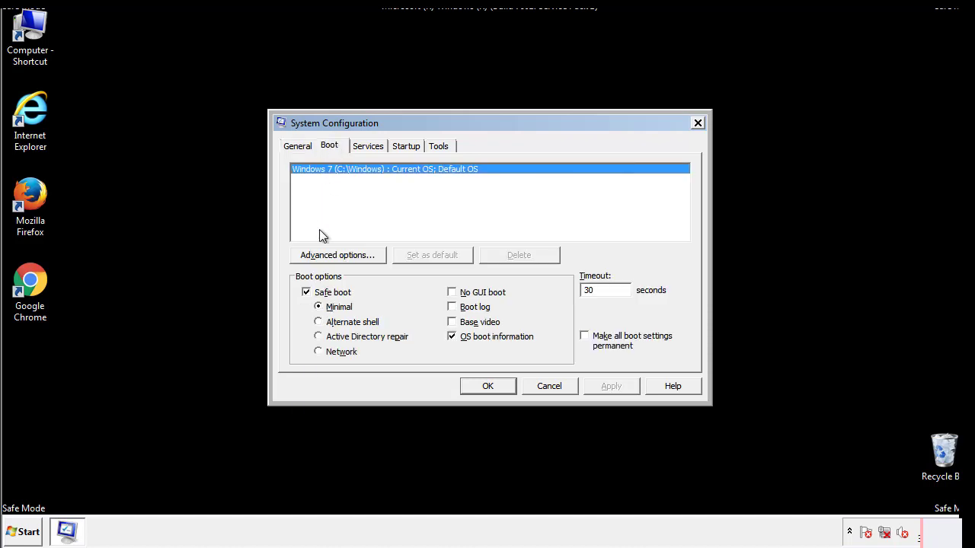
left_click(304, 292)
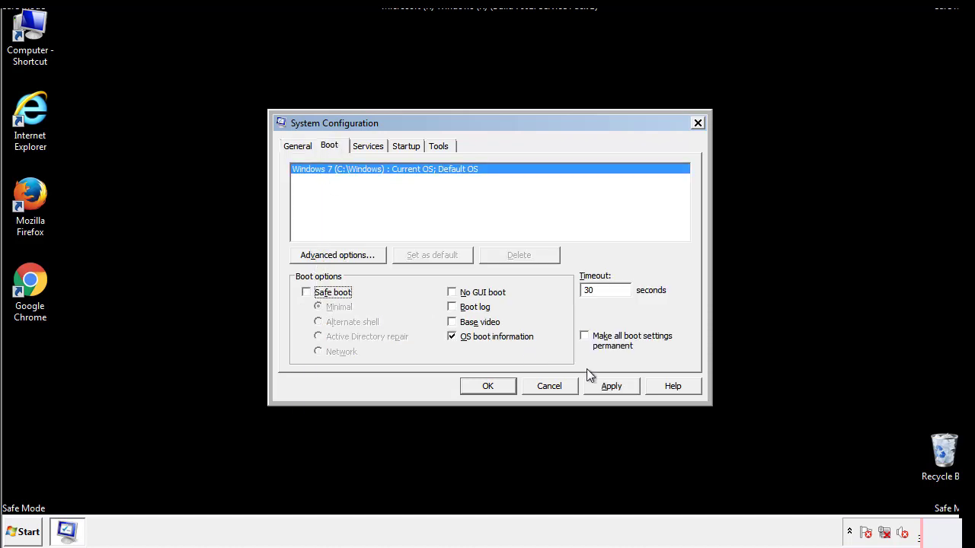